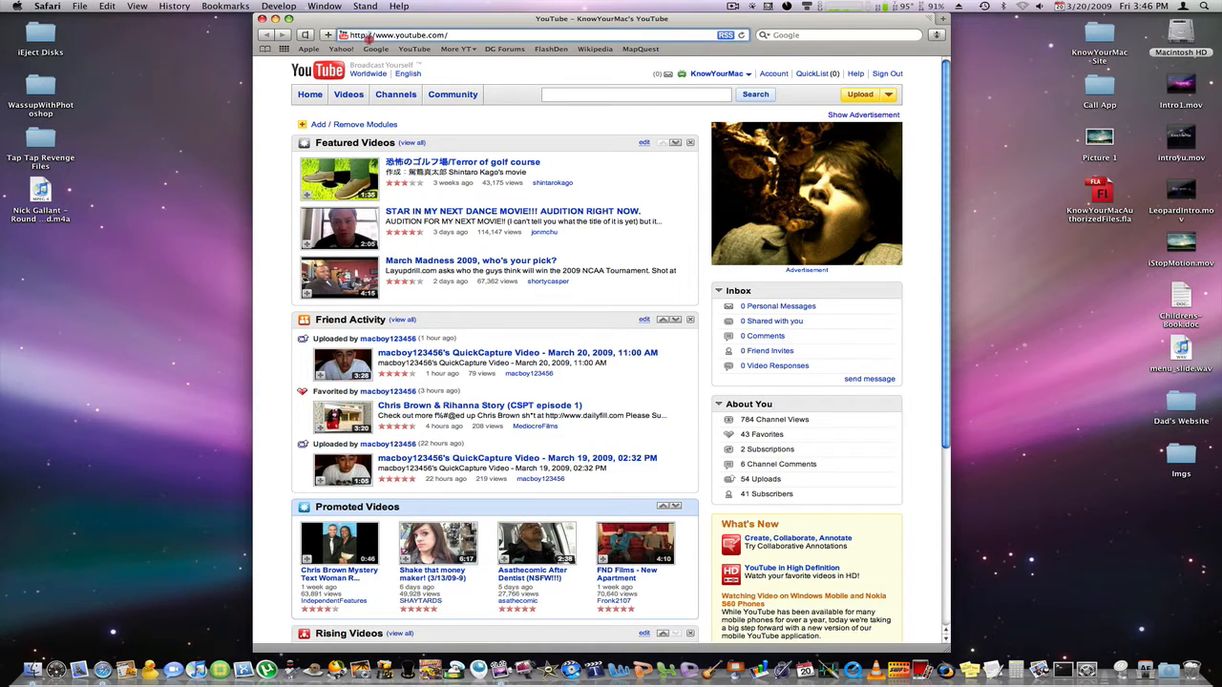
Go to rapidshare.com by typing 'rapids' and picking the rapidshare.com suggestion
type("rapids")
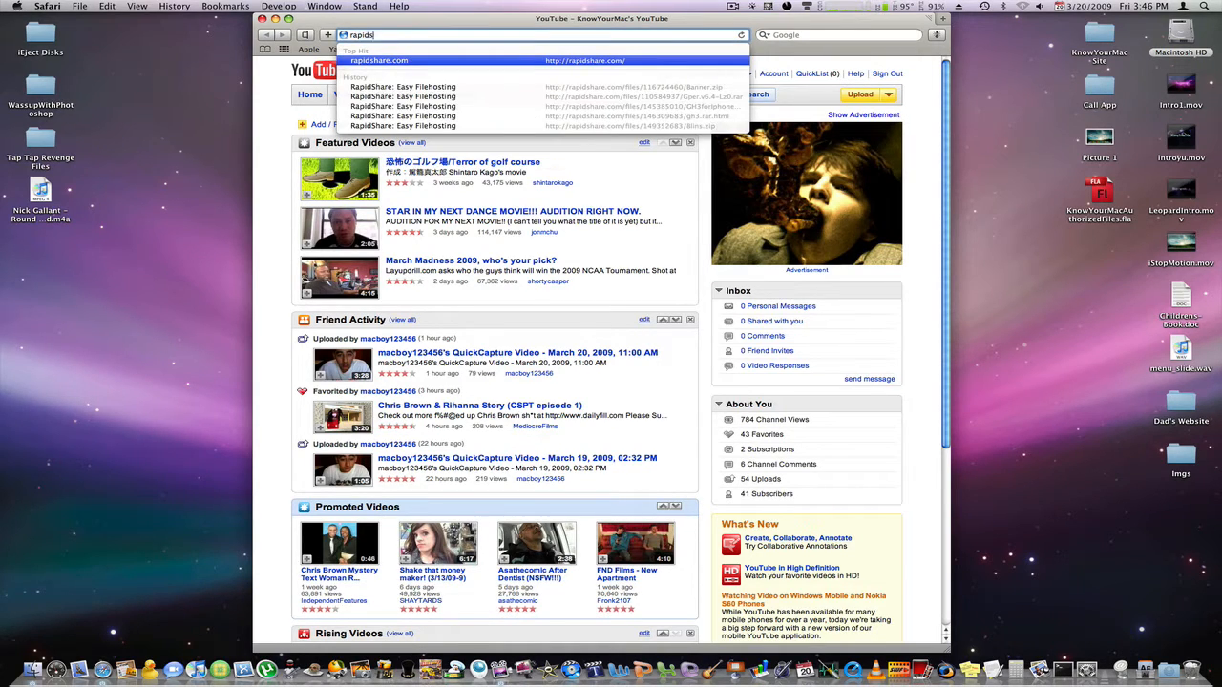
left_click(382, 62)
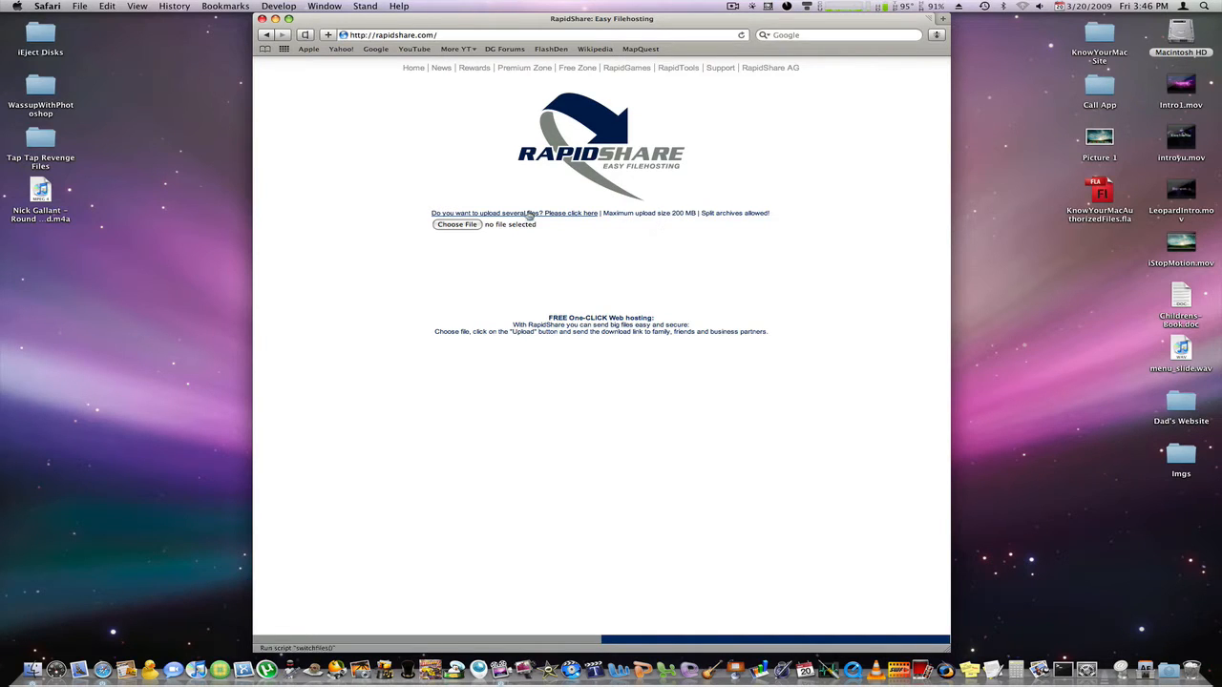
Create an untitled desktop folder and attach it as RapidShare's chosen upload item
right_click(1139, 508)
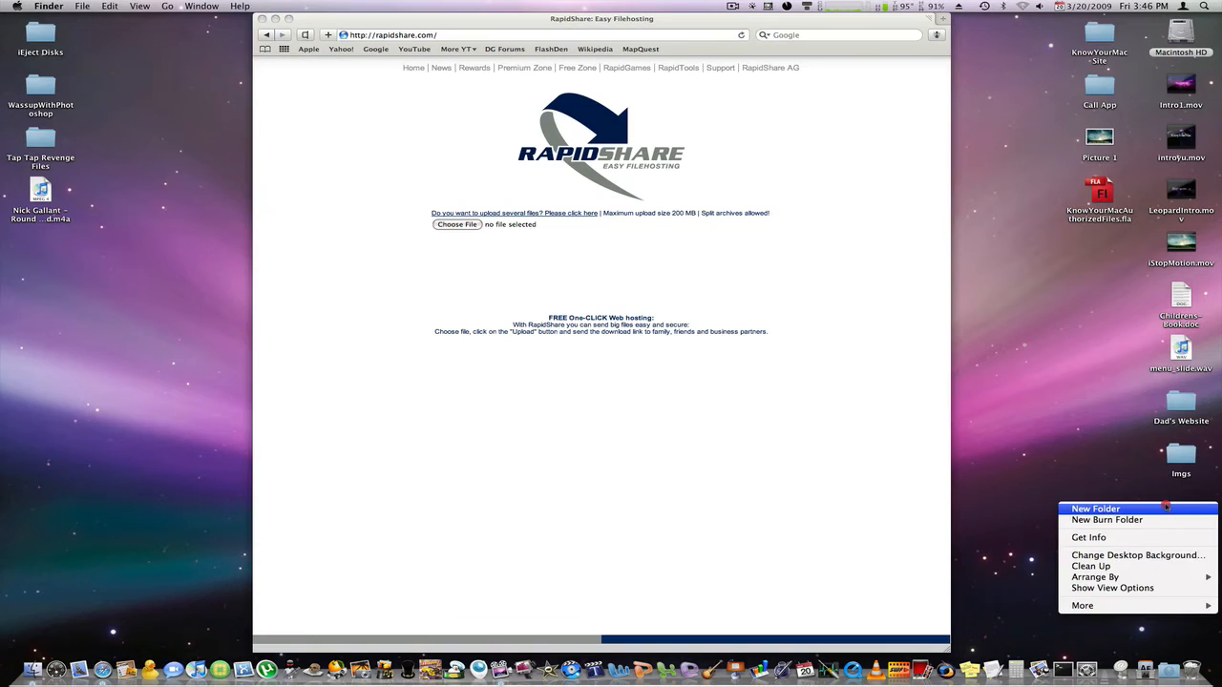
left_click(1092, 508)
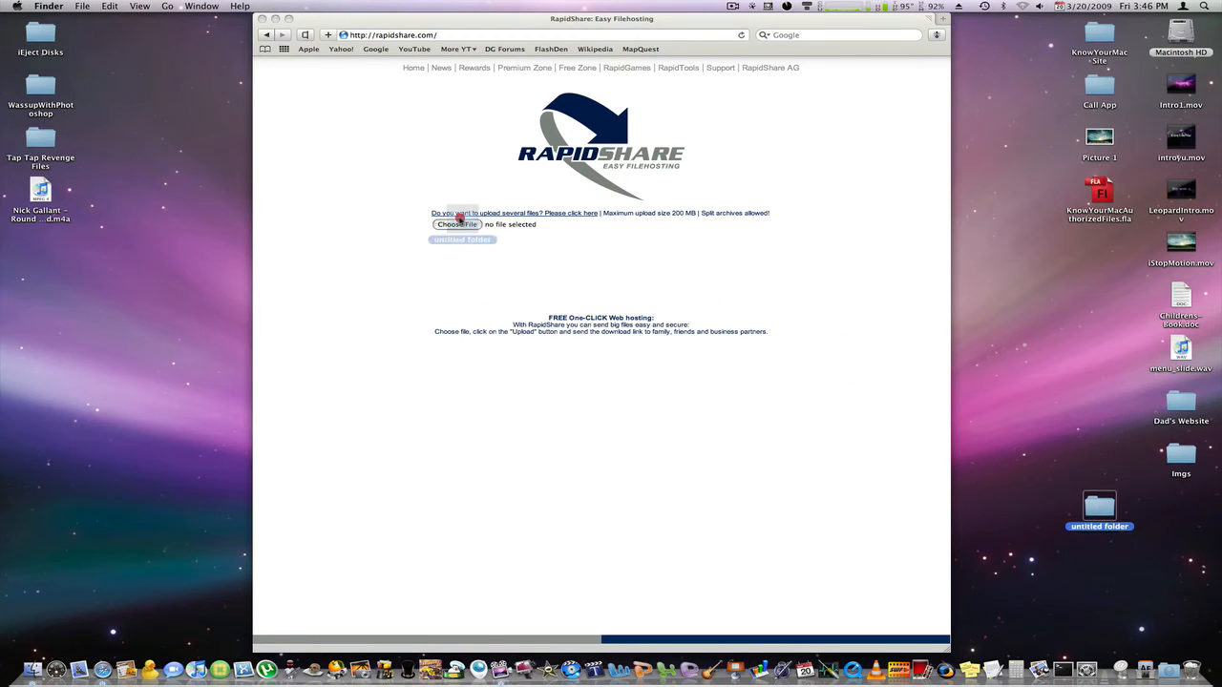
left_click(453, 224)
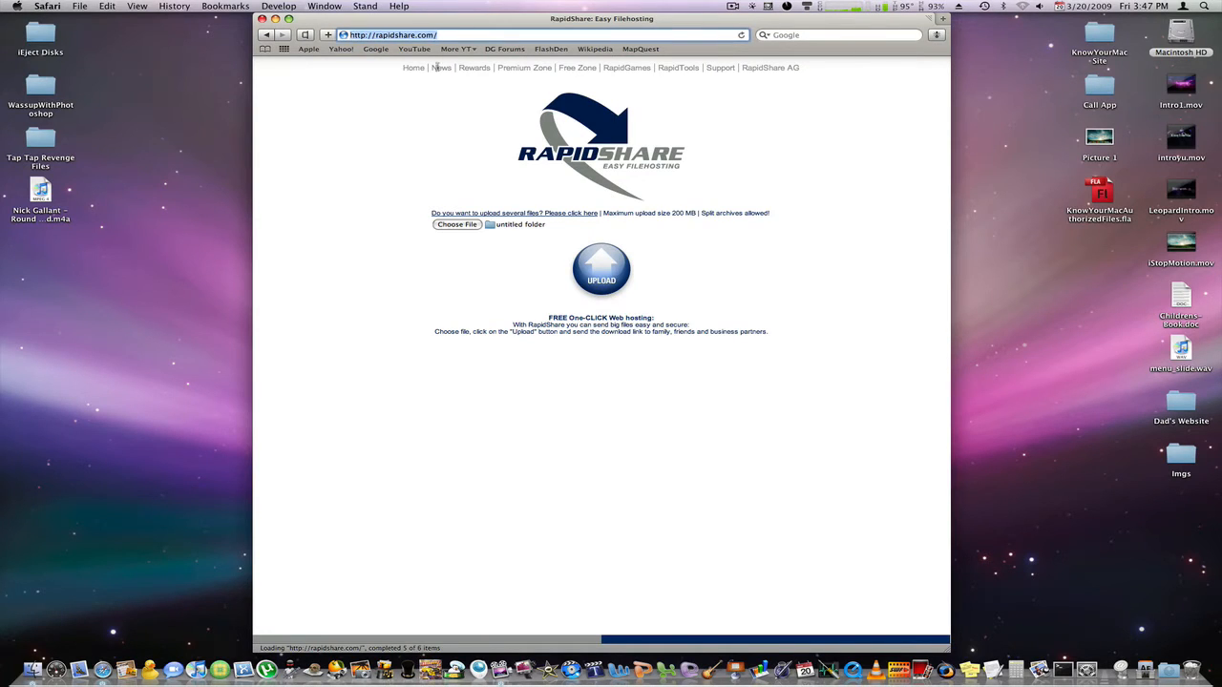
mouse_move(581, 199)
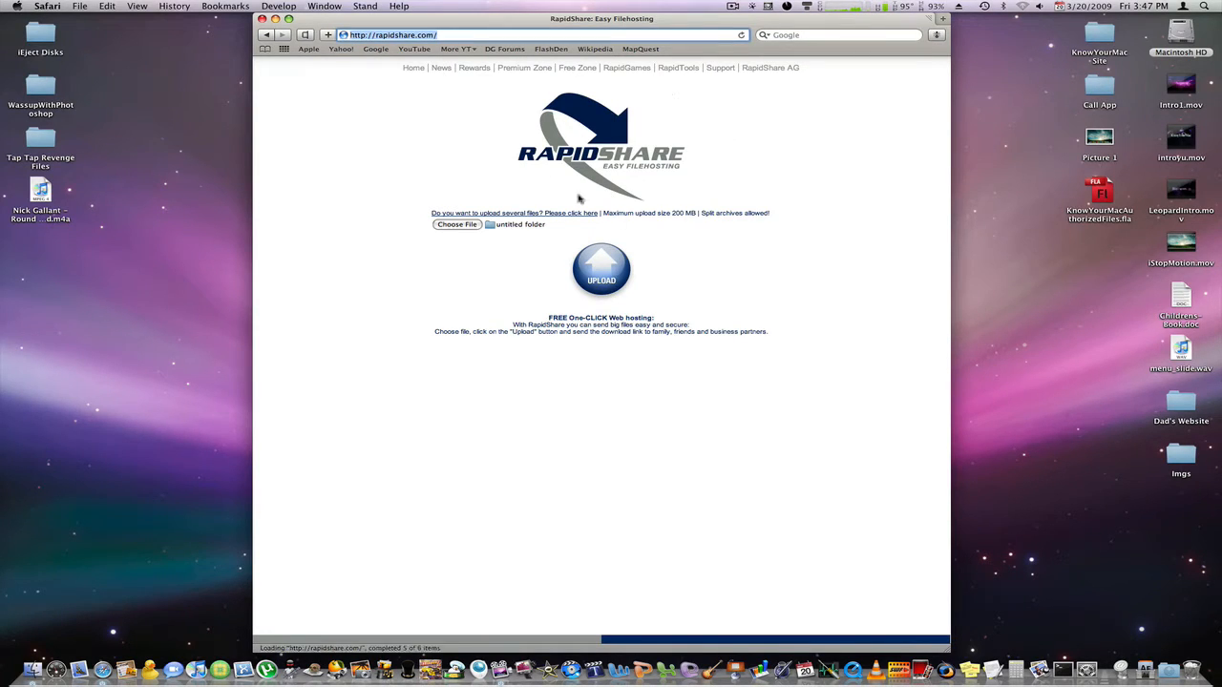
mouse_move(744, 183)
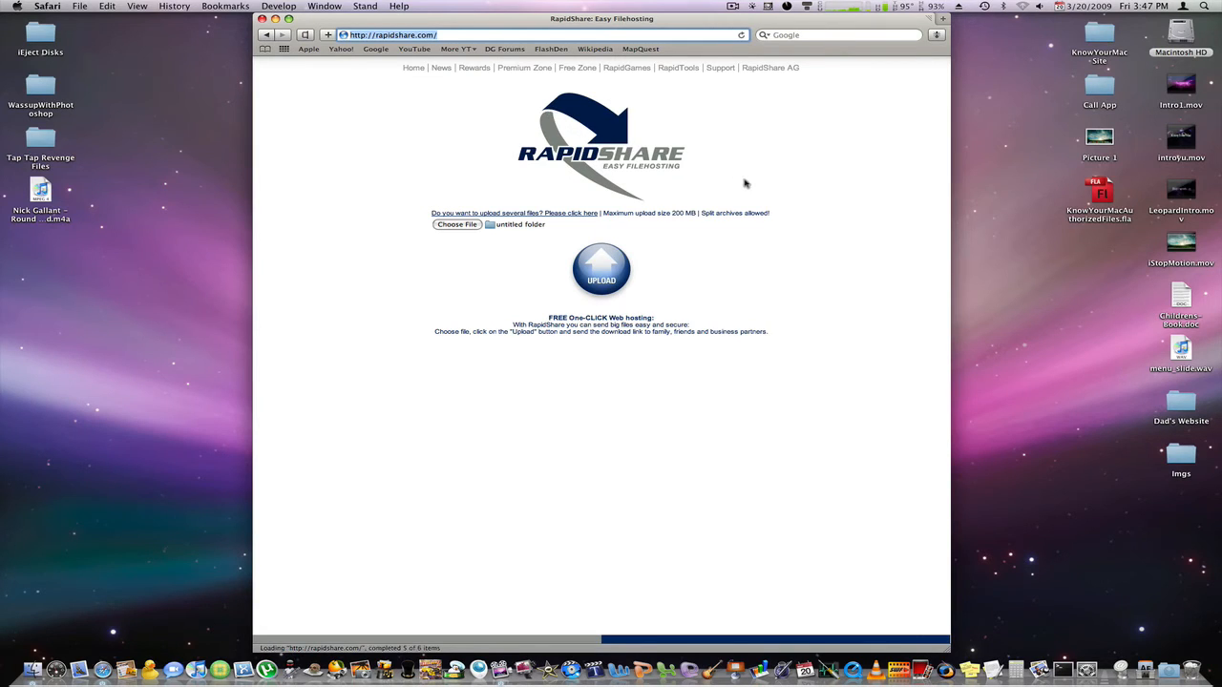
Load badongo.com and close the ATTENTION premium upgrade popup
type("badongo.com")
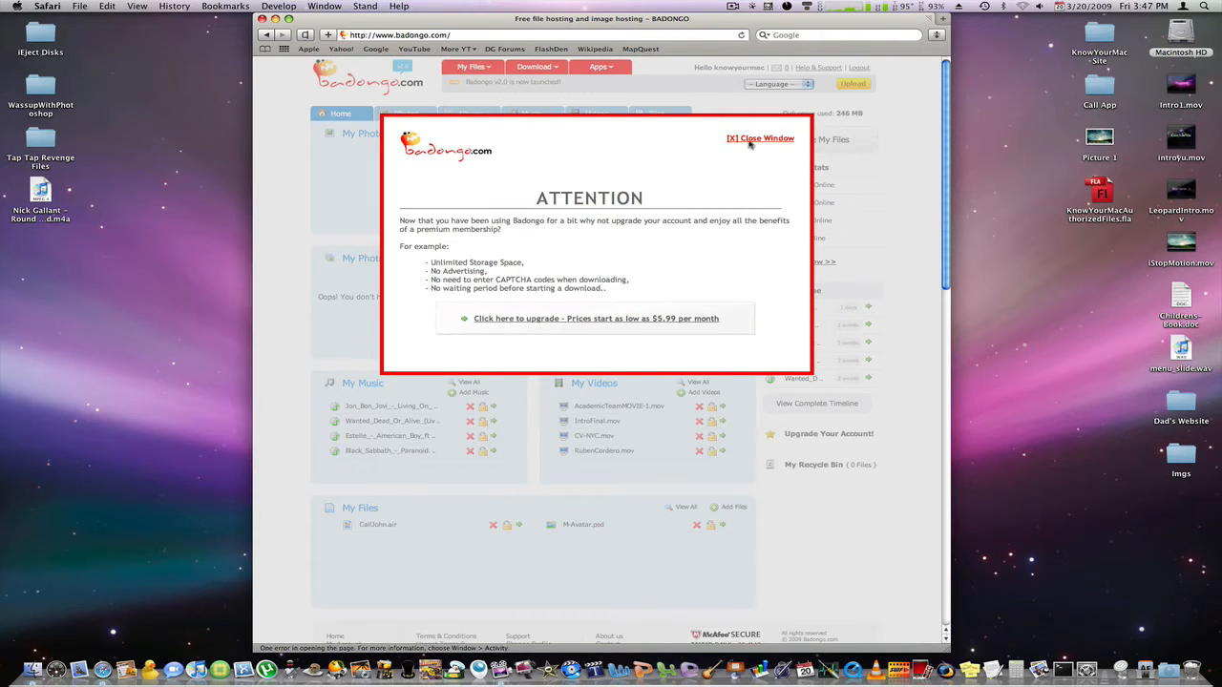
left_click(760, 138)
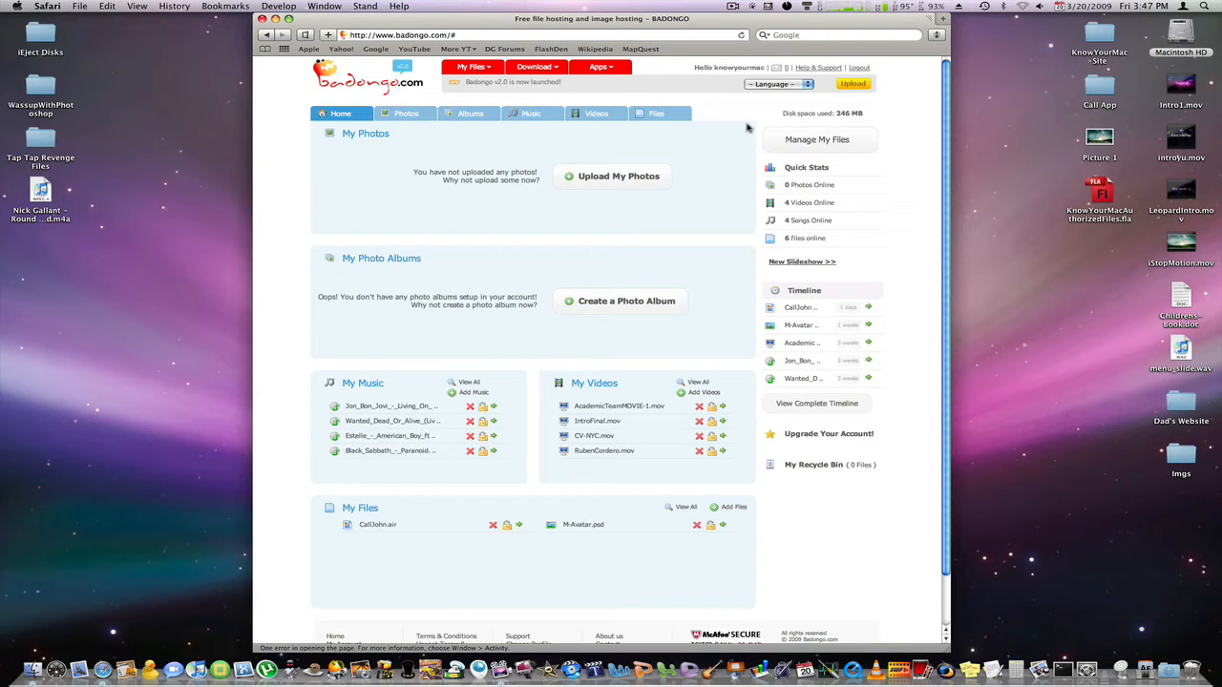
mouse_move(640, 210)
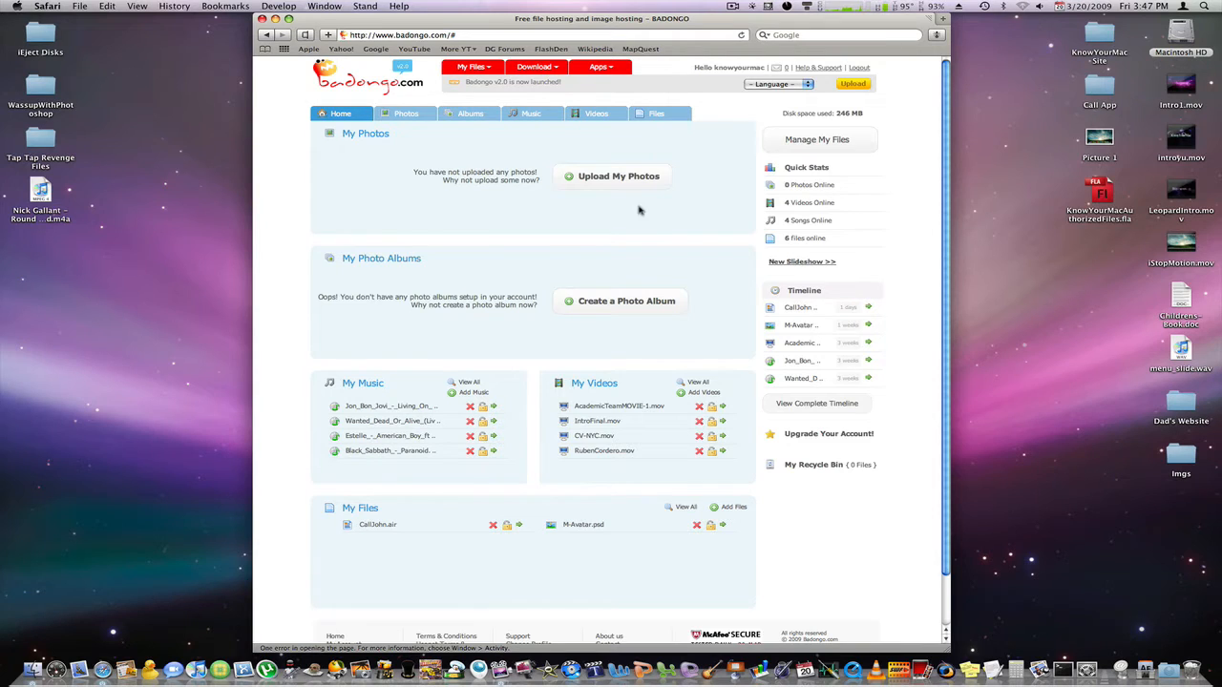
mouse_move(910, 357)
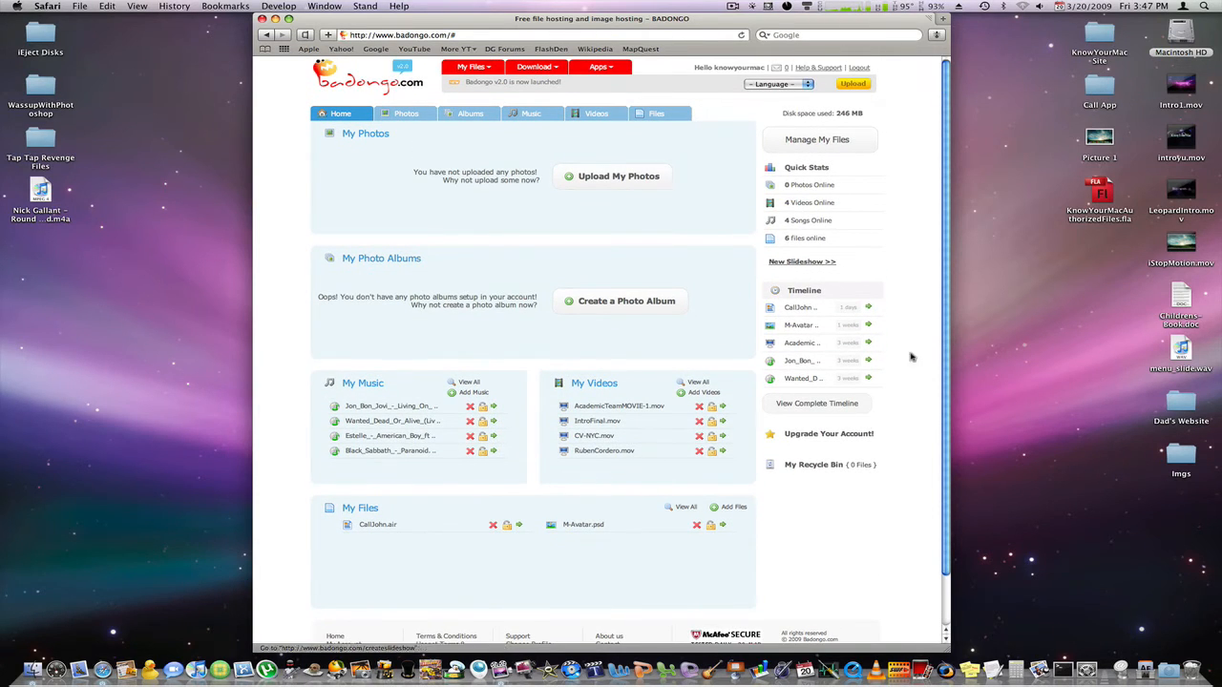
mouse_move(812, 342)
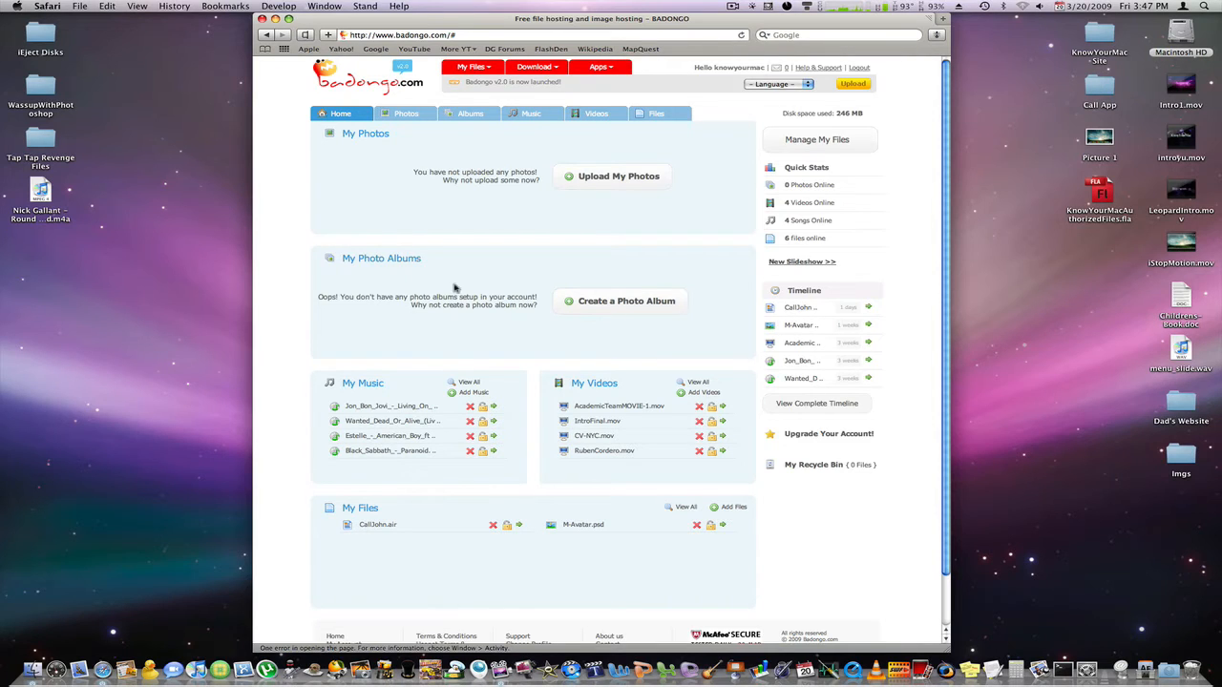
mouse_move(413, 458)
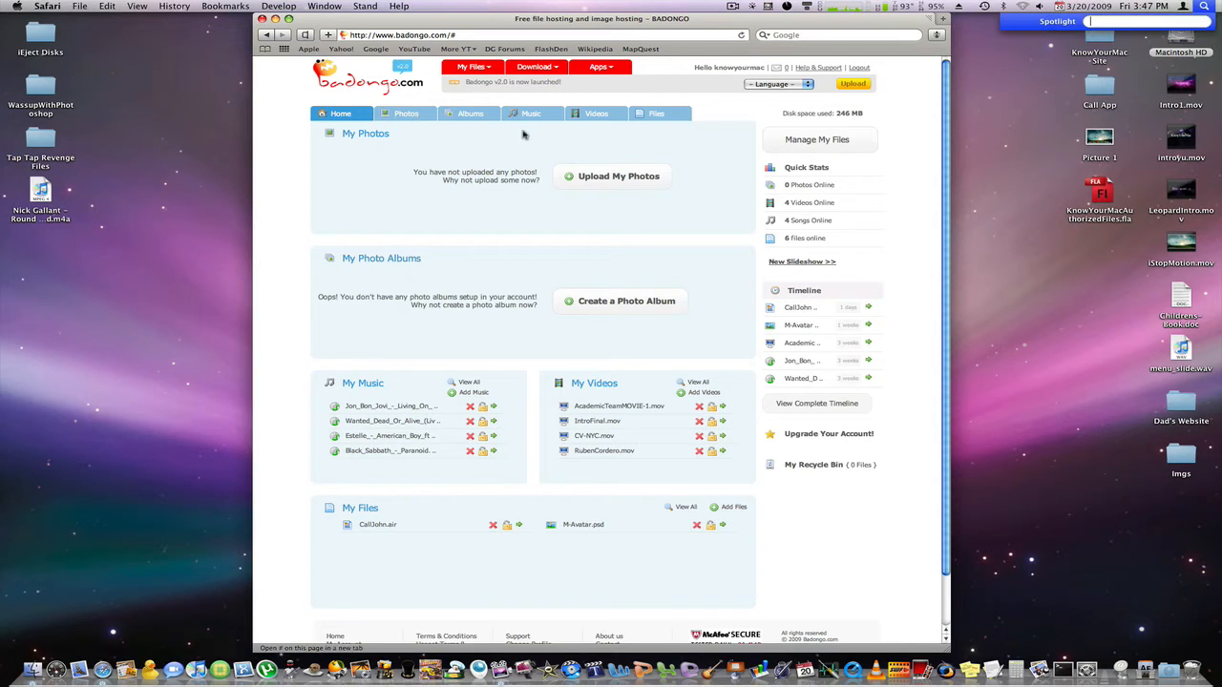
type("badon")
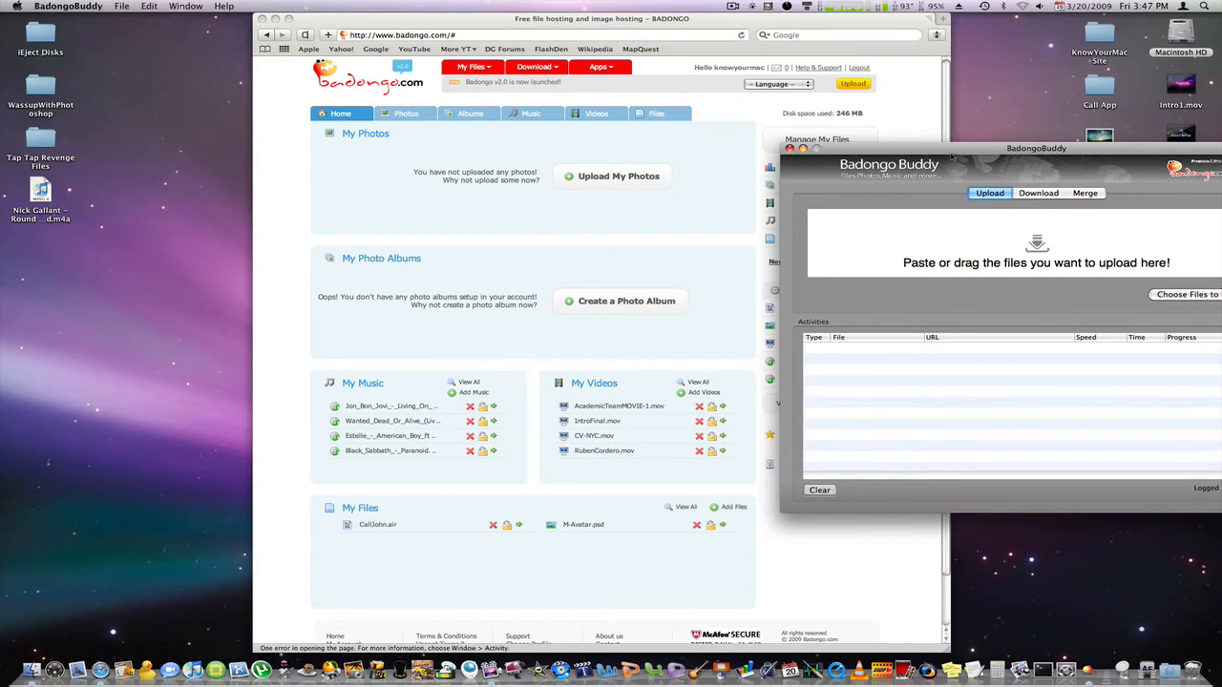
left_click_drag(1035, 163, 695, 175)
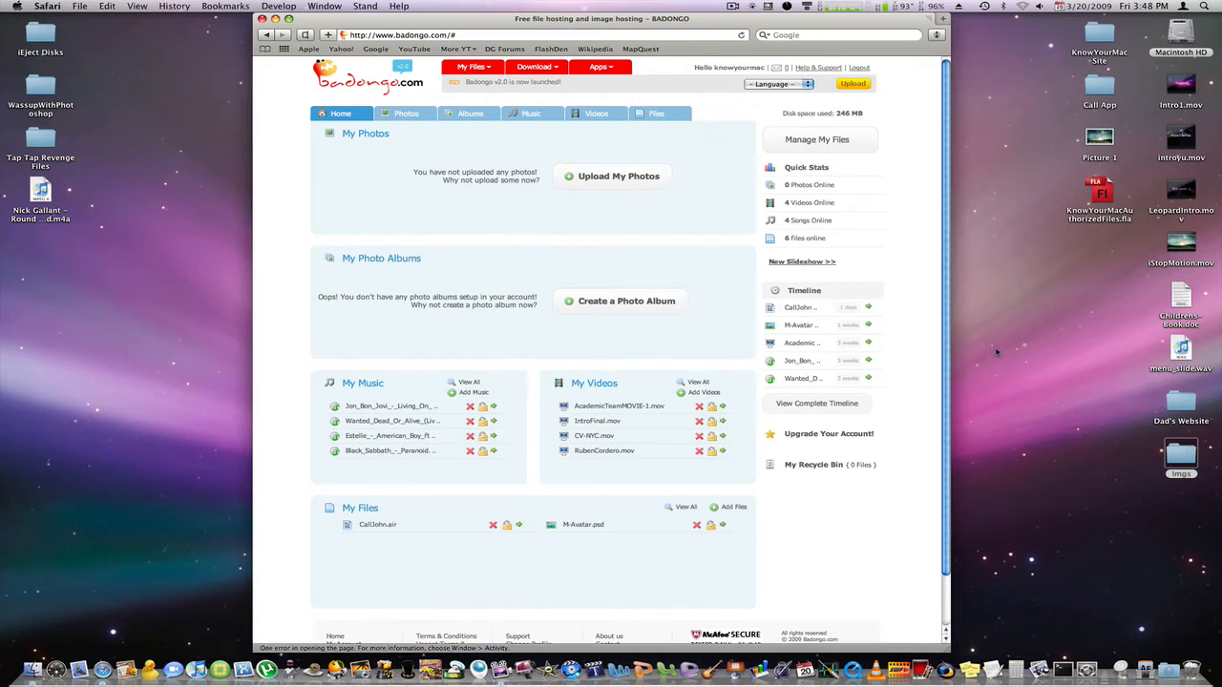
mouse_move(653, 274)
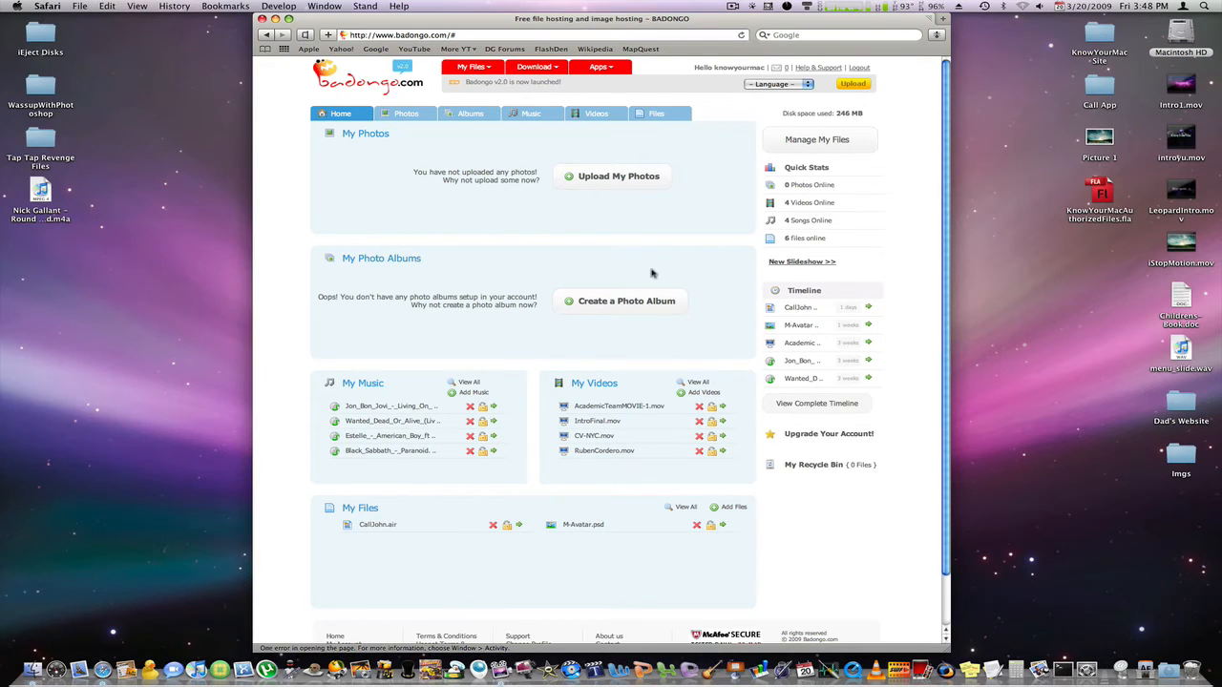
Open the Living On A Prayer download page and enter verification code 'cpjs'
left_click(387, 405)
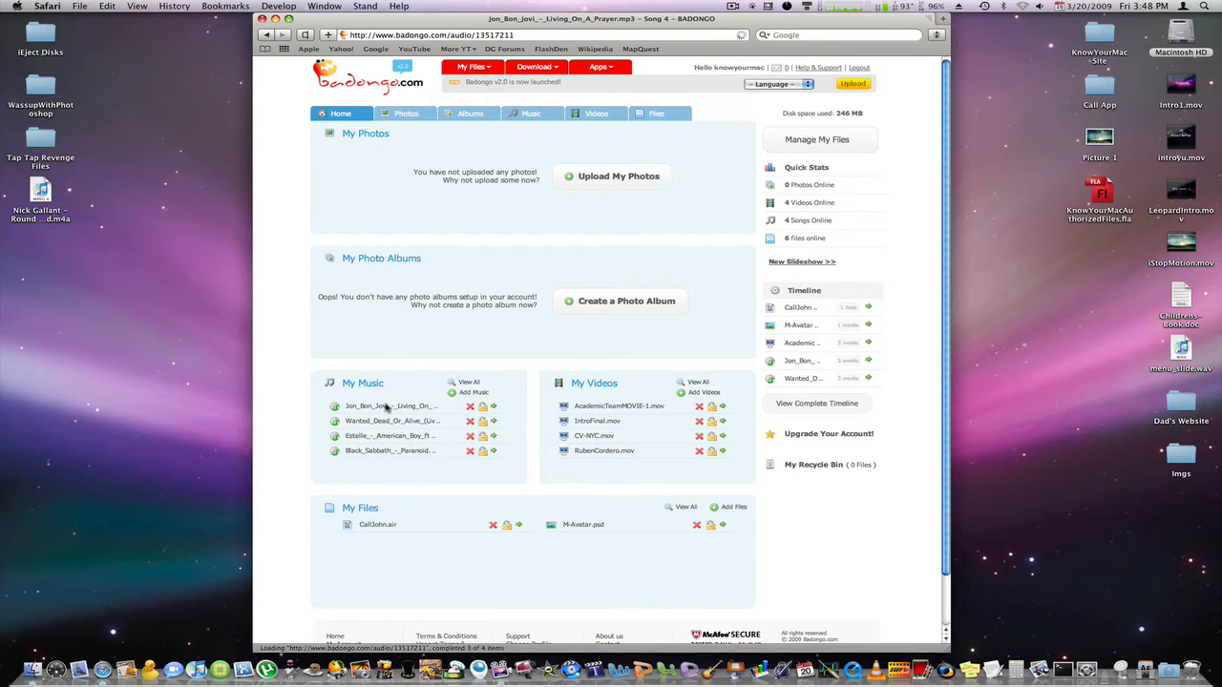
left_click(389, 405)
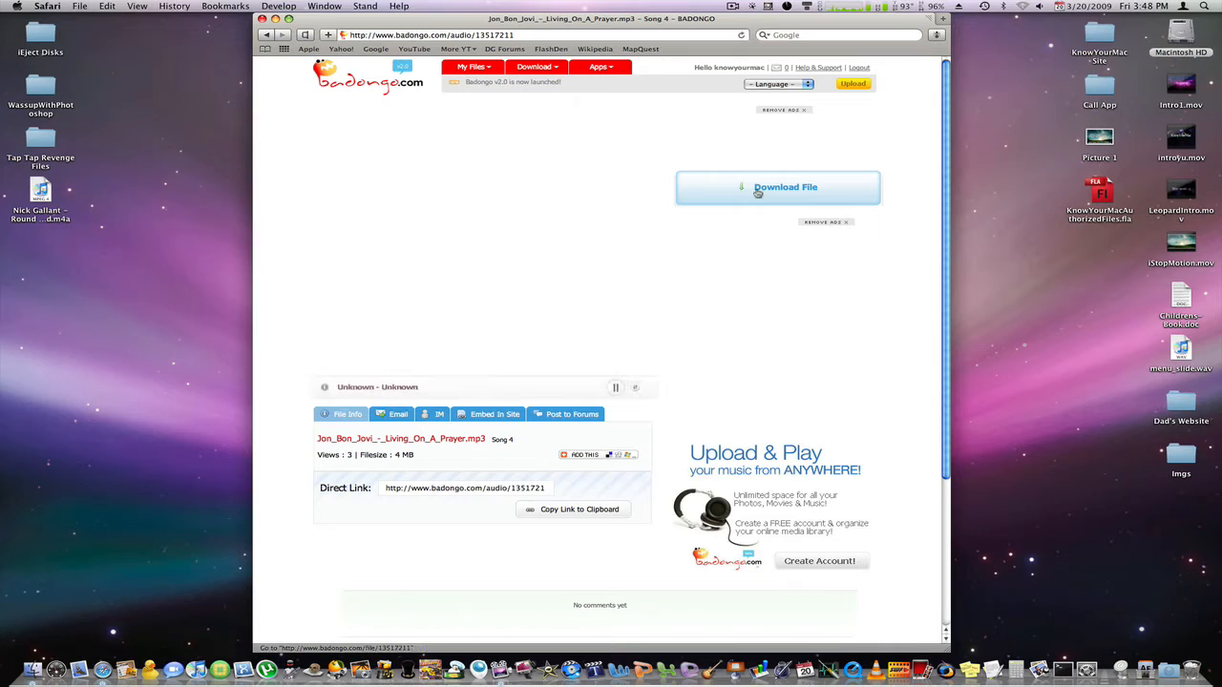
left_click(778, 187)
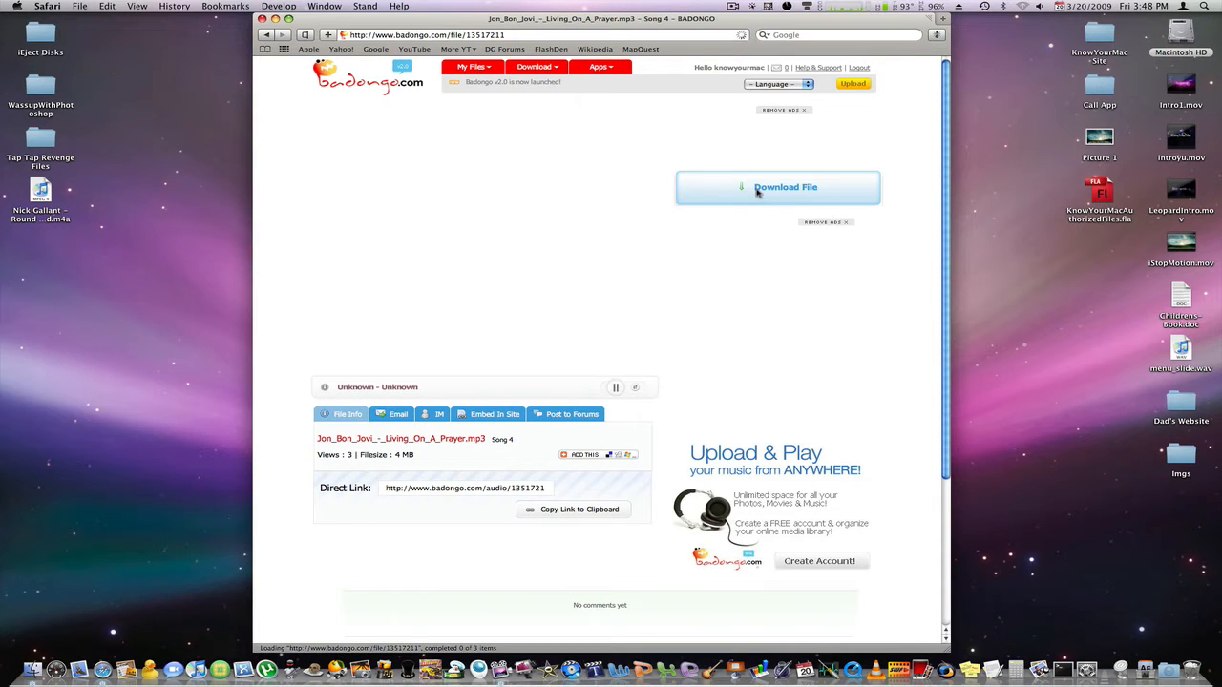
left_click(776, 186)
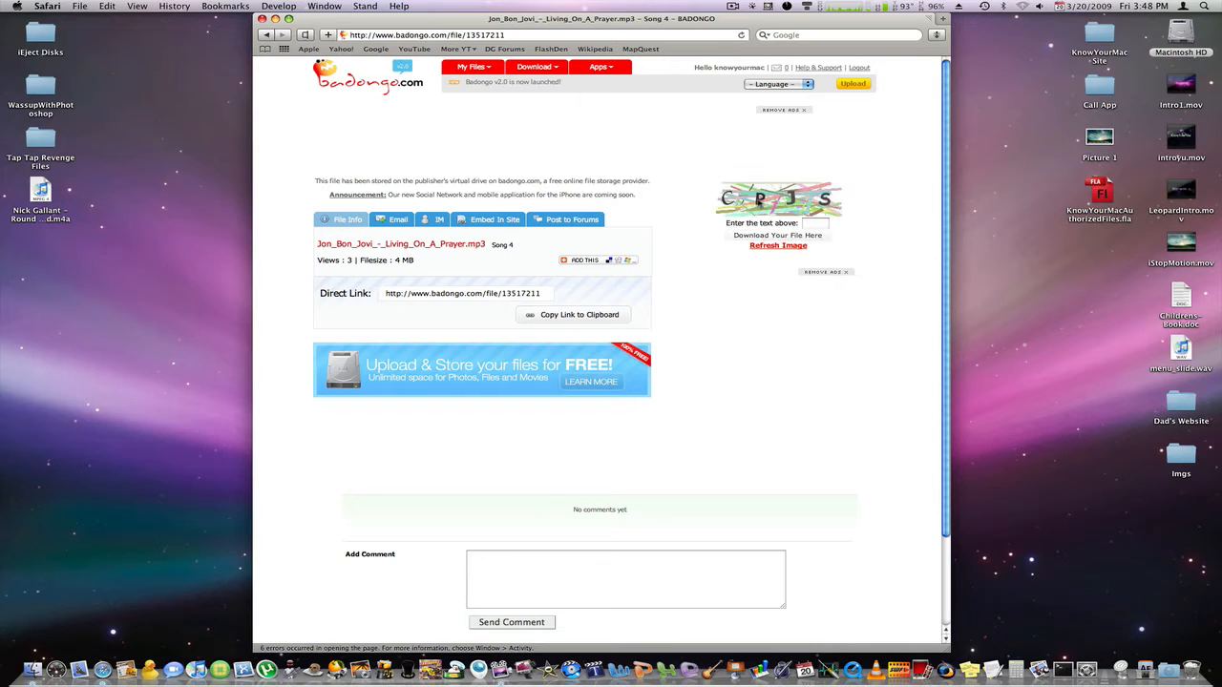
left_click(814, 224)
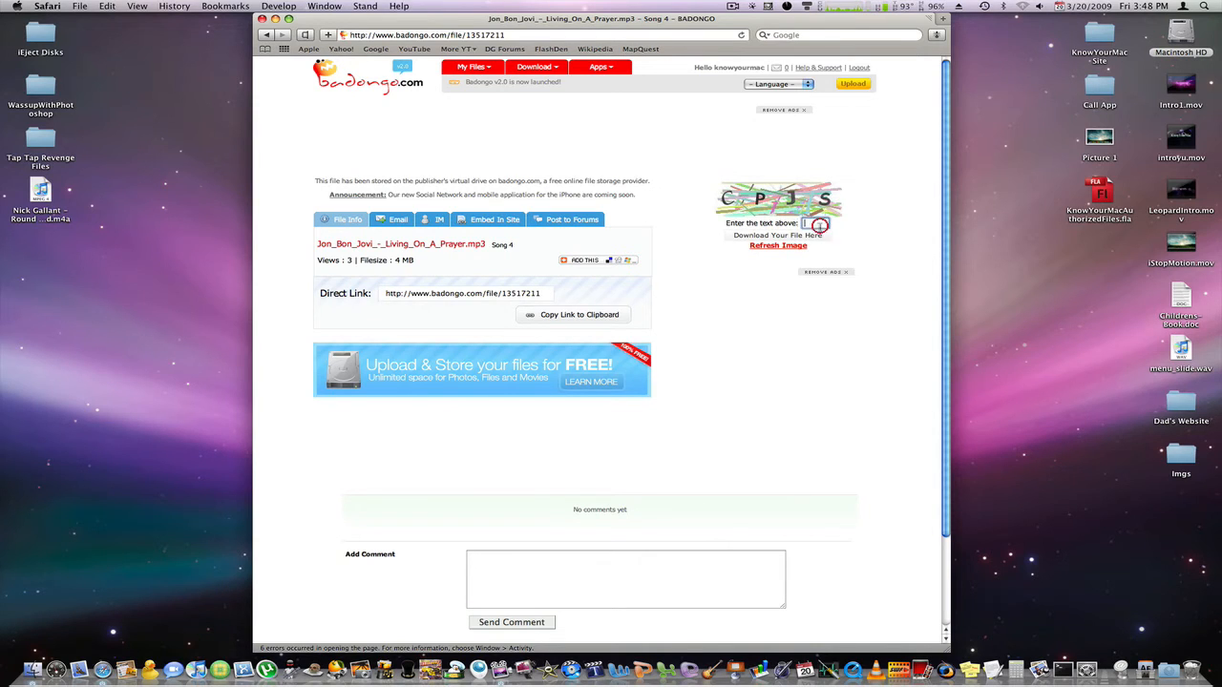
type("cpjs")
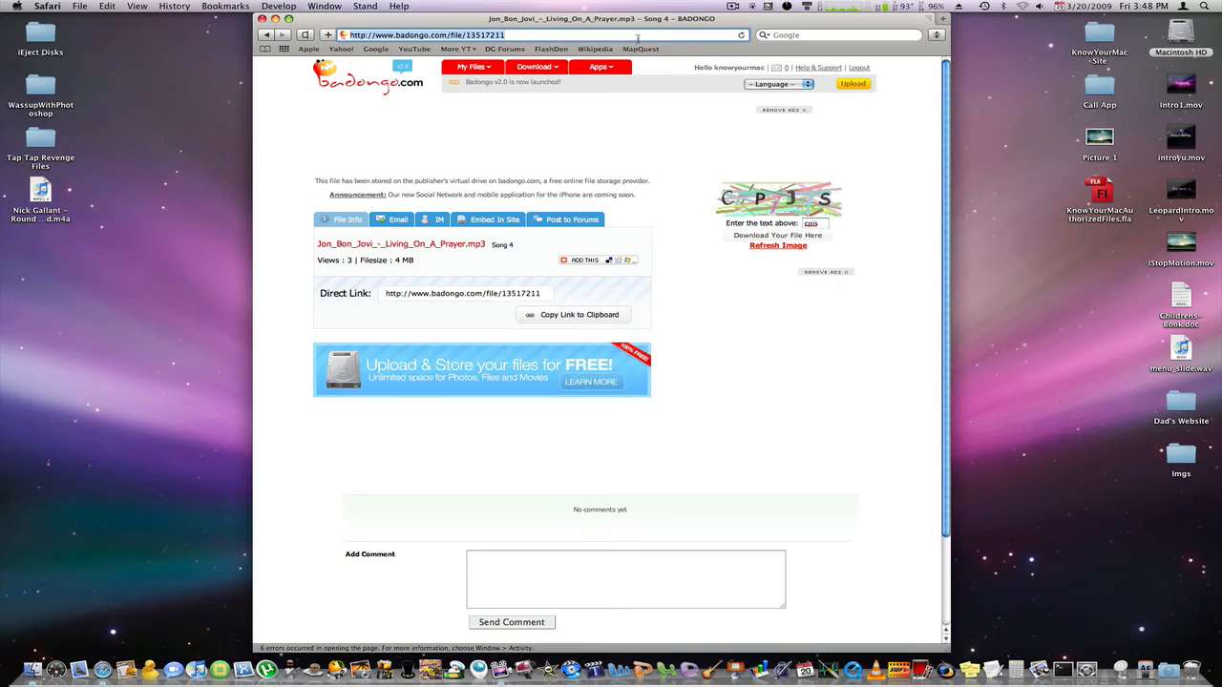
Load megaupload.com/ to show the signed-in MegaUpload home page with its upload form
type("megaupload.com/")
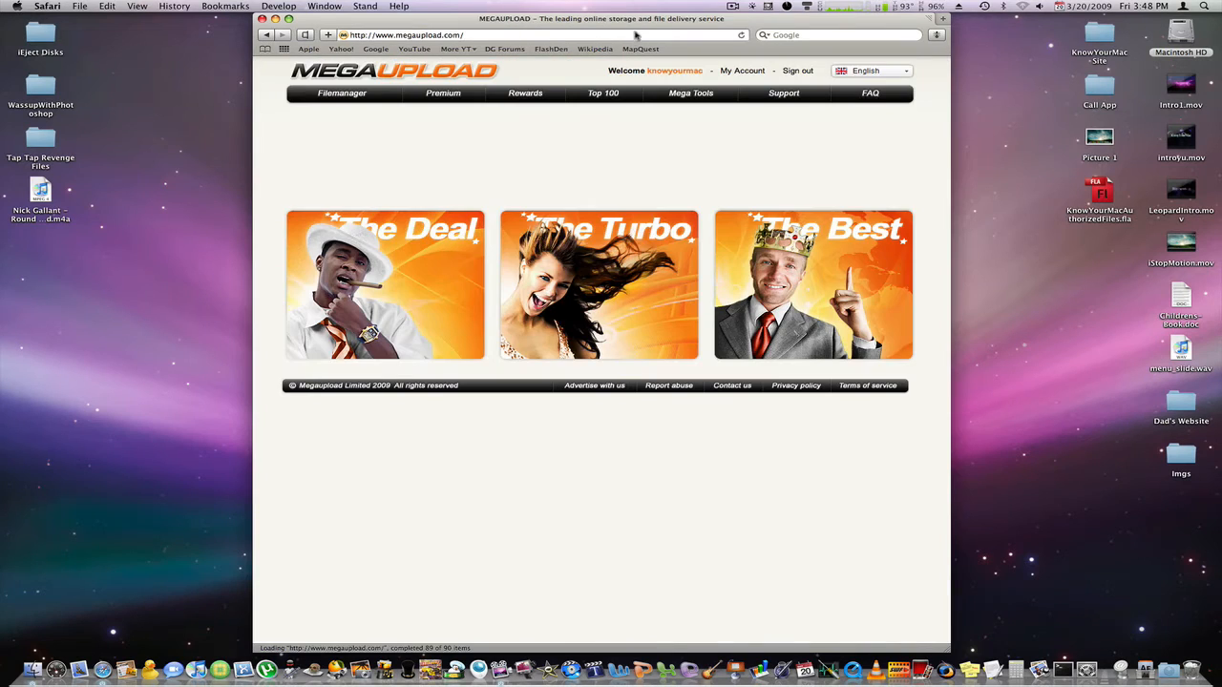
left_click(525, 92)
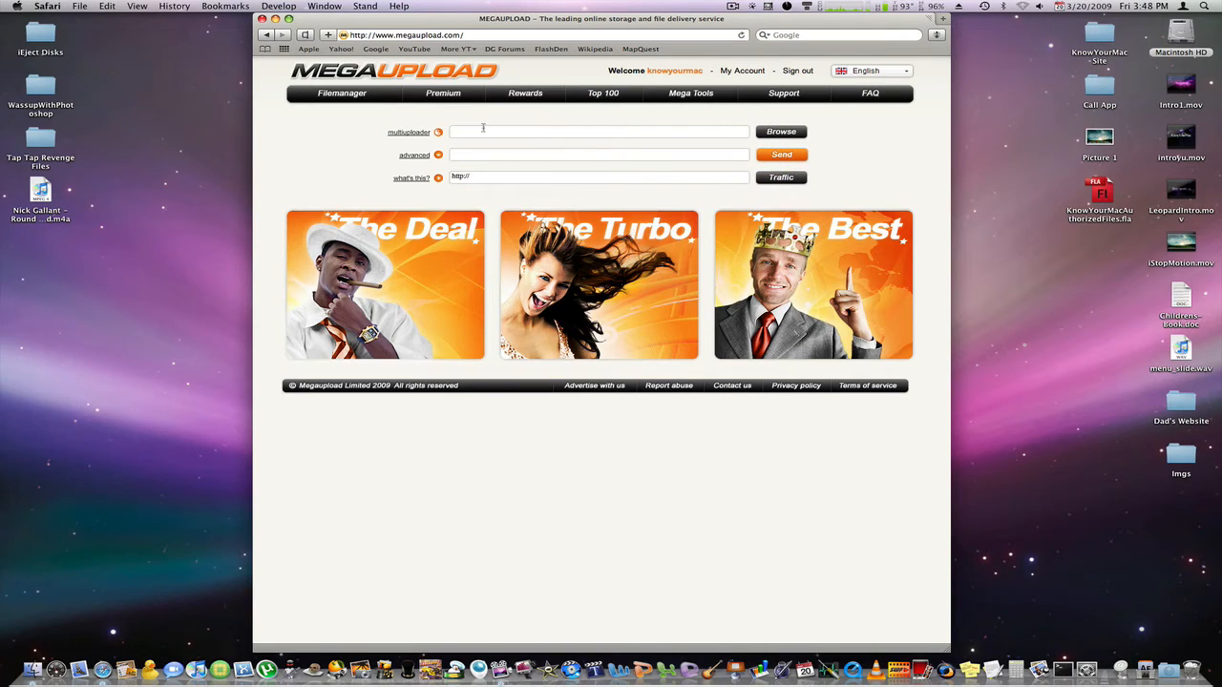
Attach Childrens-Book.doc from the Desktop to the upload form and type 'A' in the next field
left_click(780, 131)
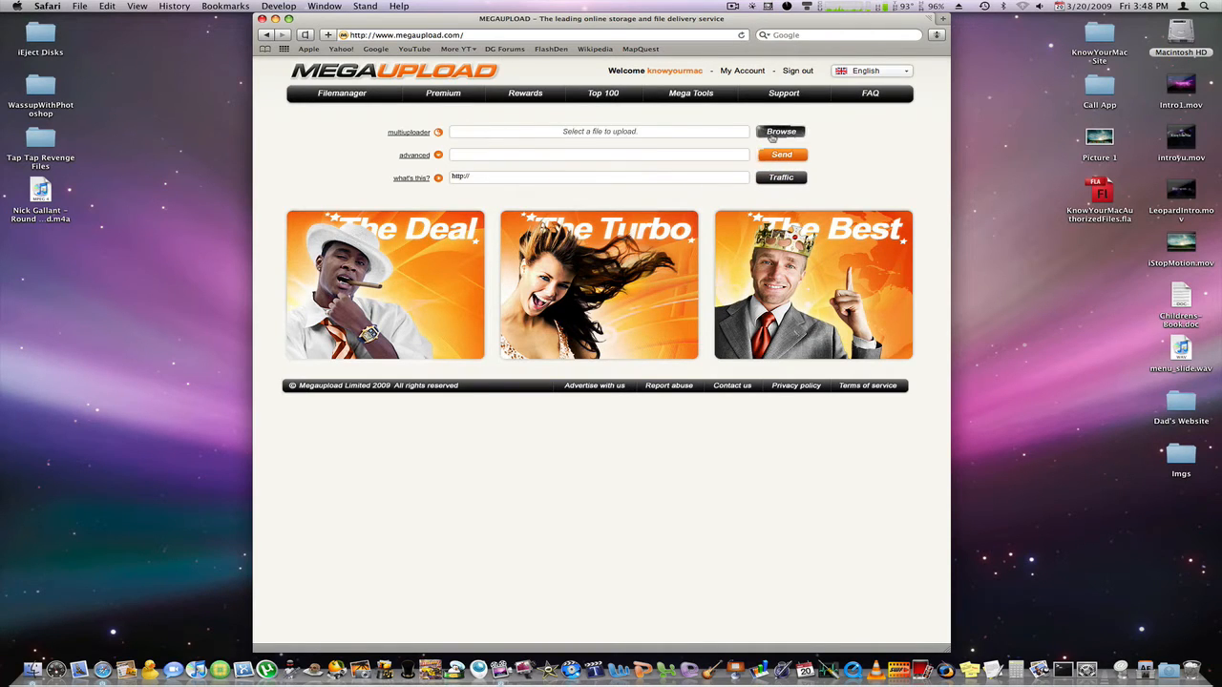
left_click(779, 131)
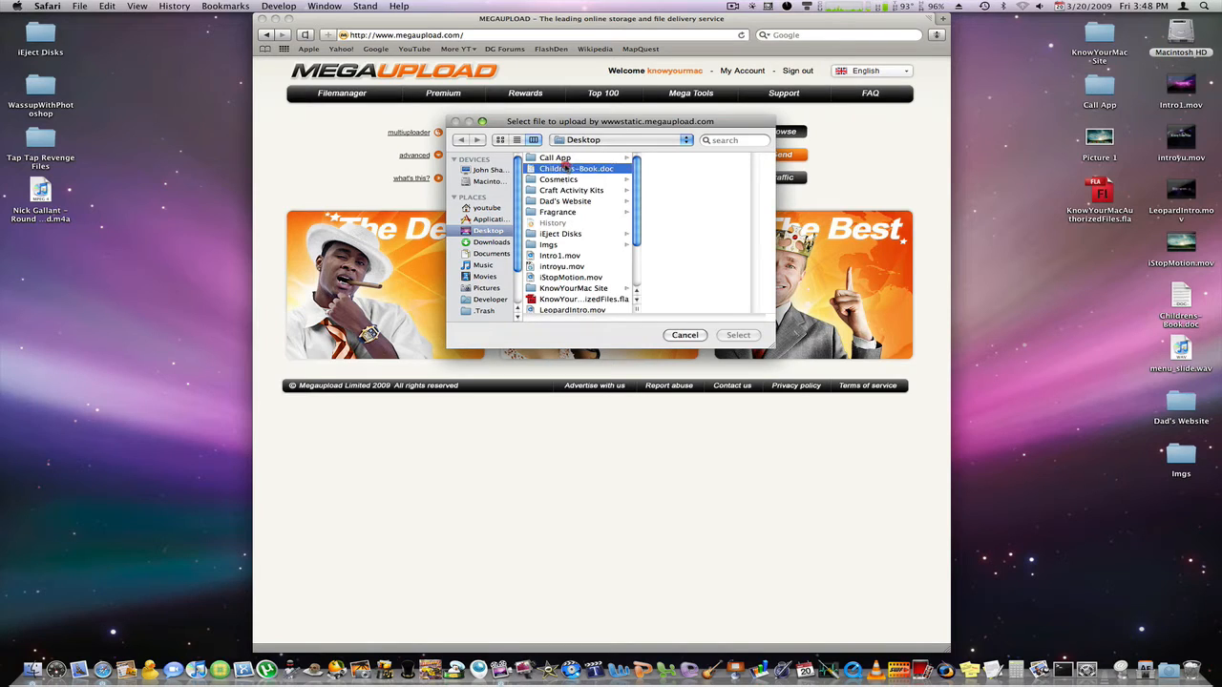
left_click(575, 169)
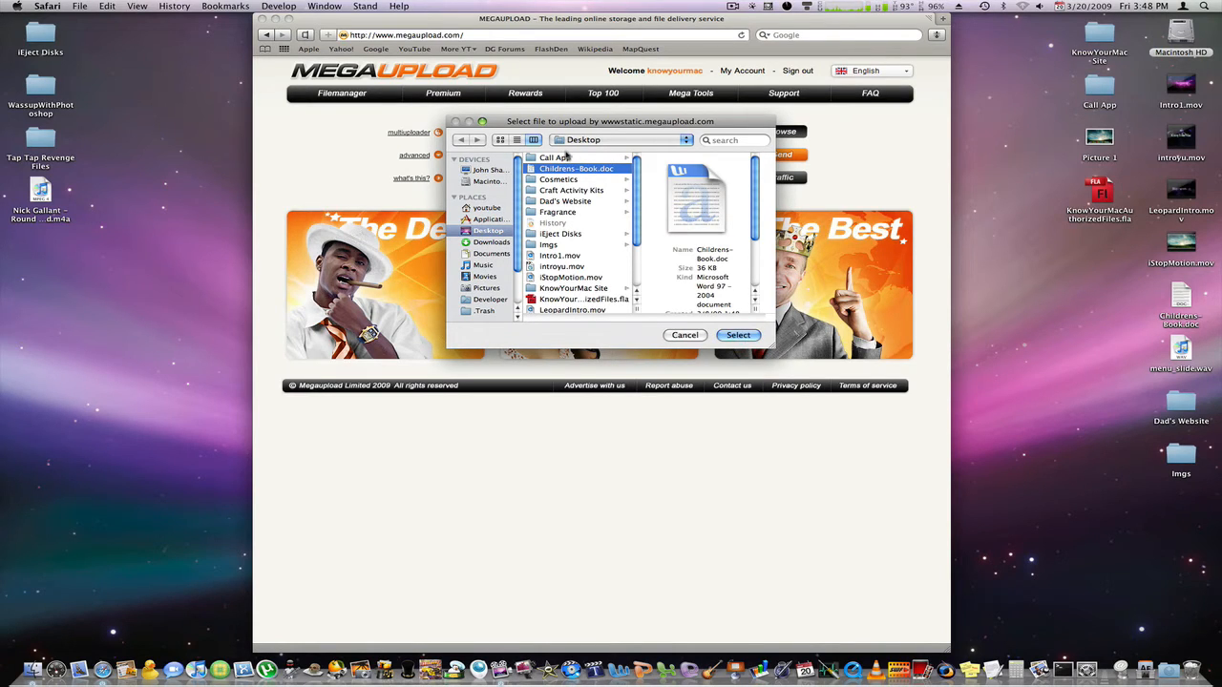
left_click(738, 334)
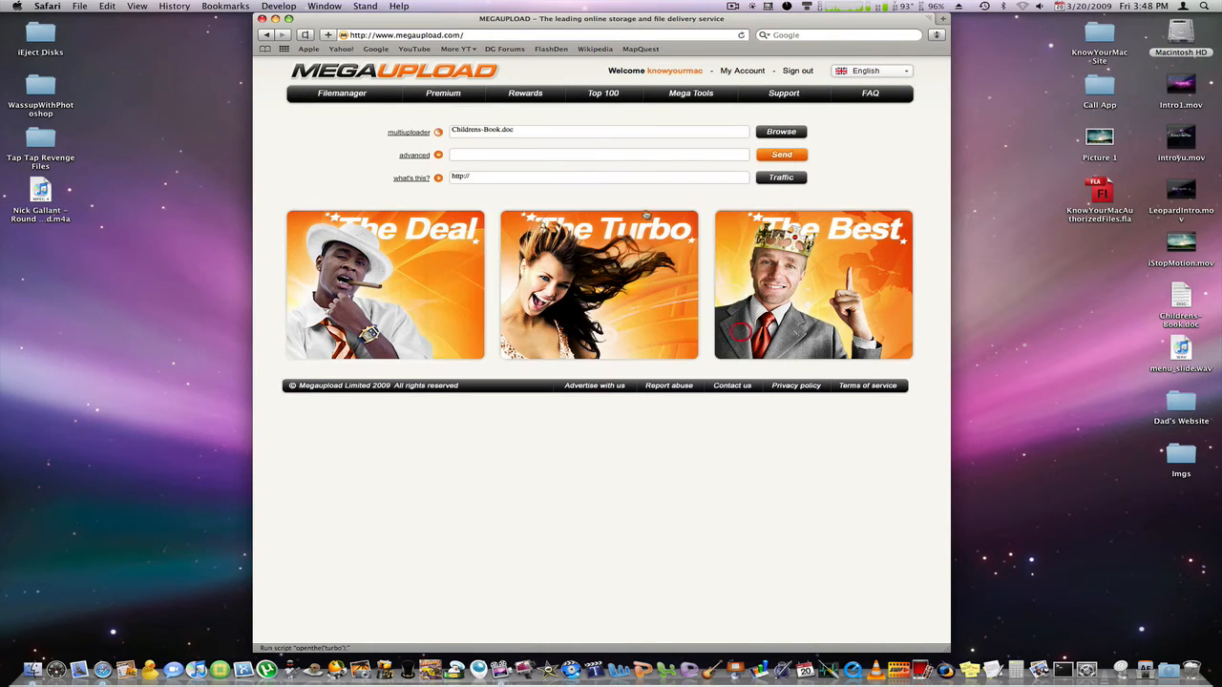
type("A")
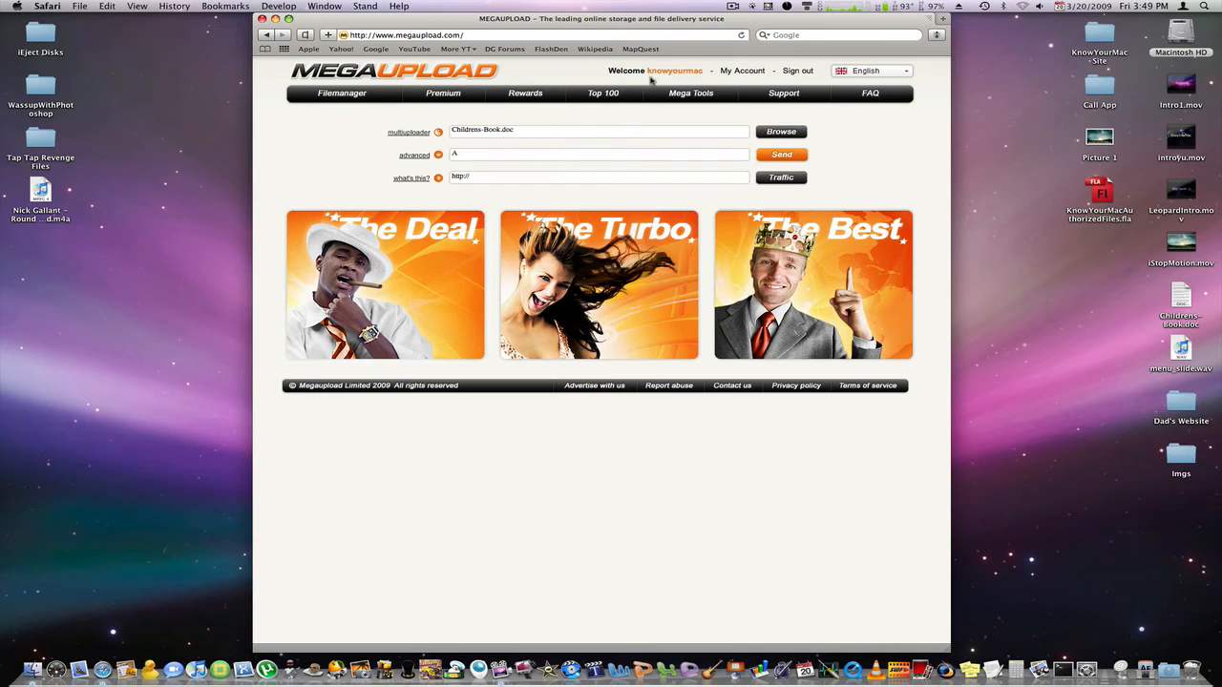
mouse_move(551, 110)
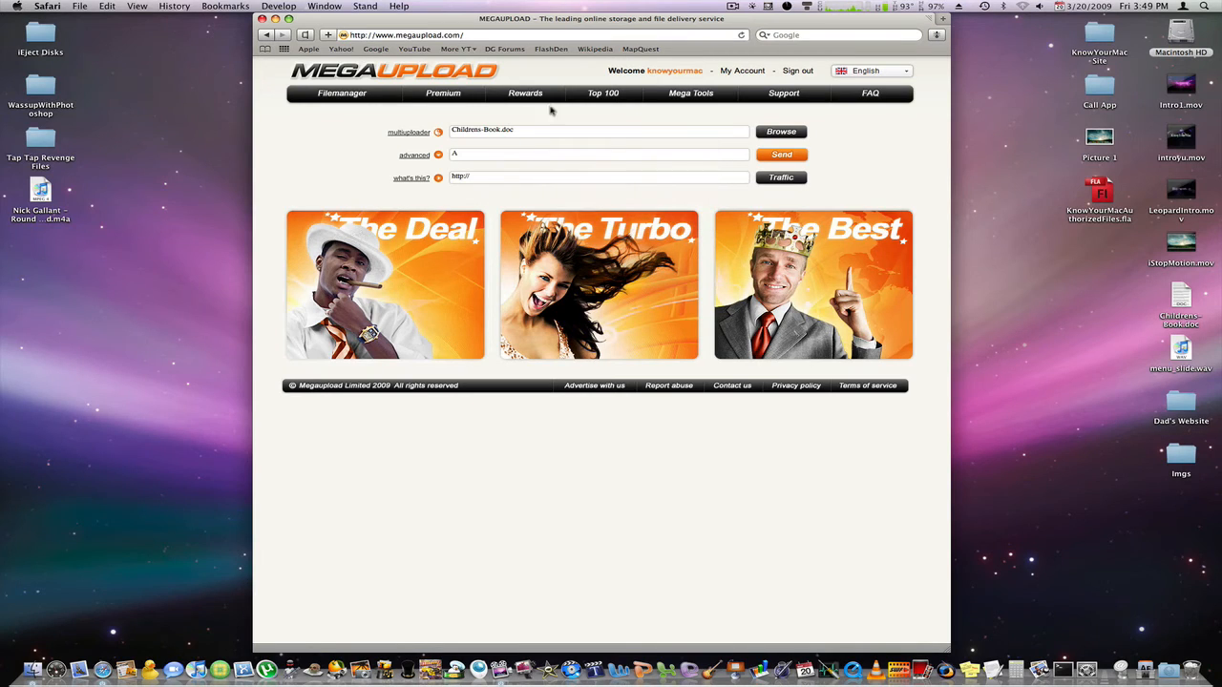
mouse_move(604, 94)
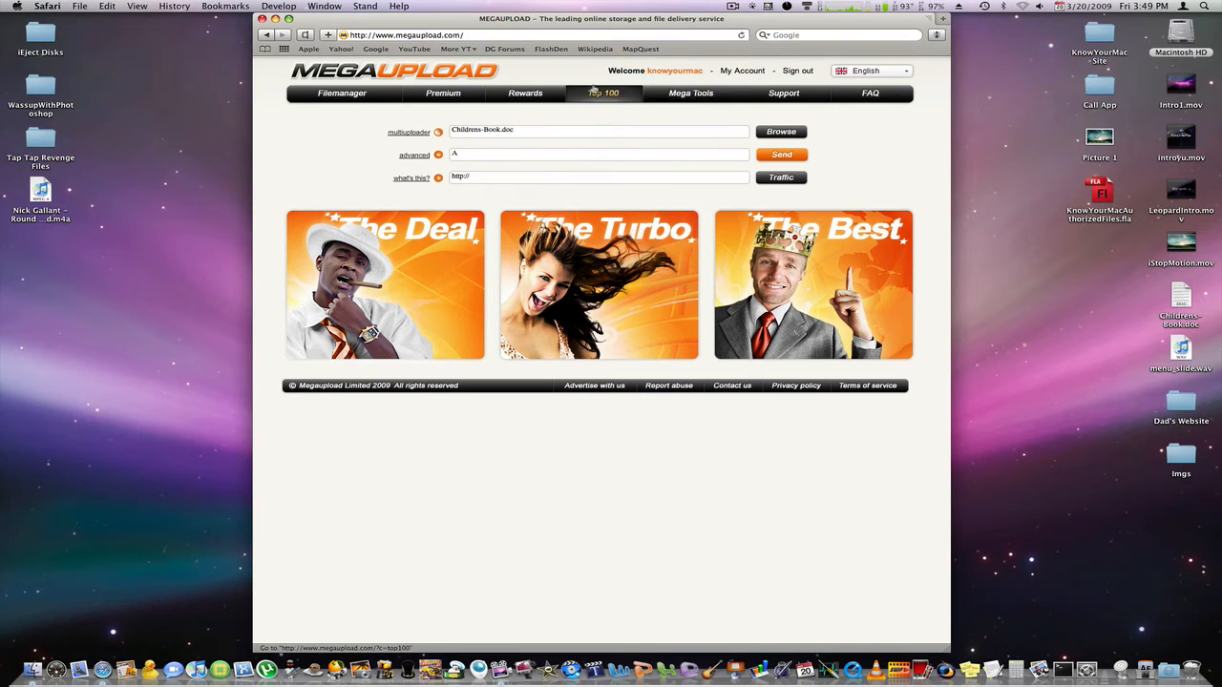
Move from the Premium tab to the Rewards tab and scroll through prizes and rules
left_click(443, 94)
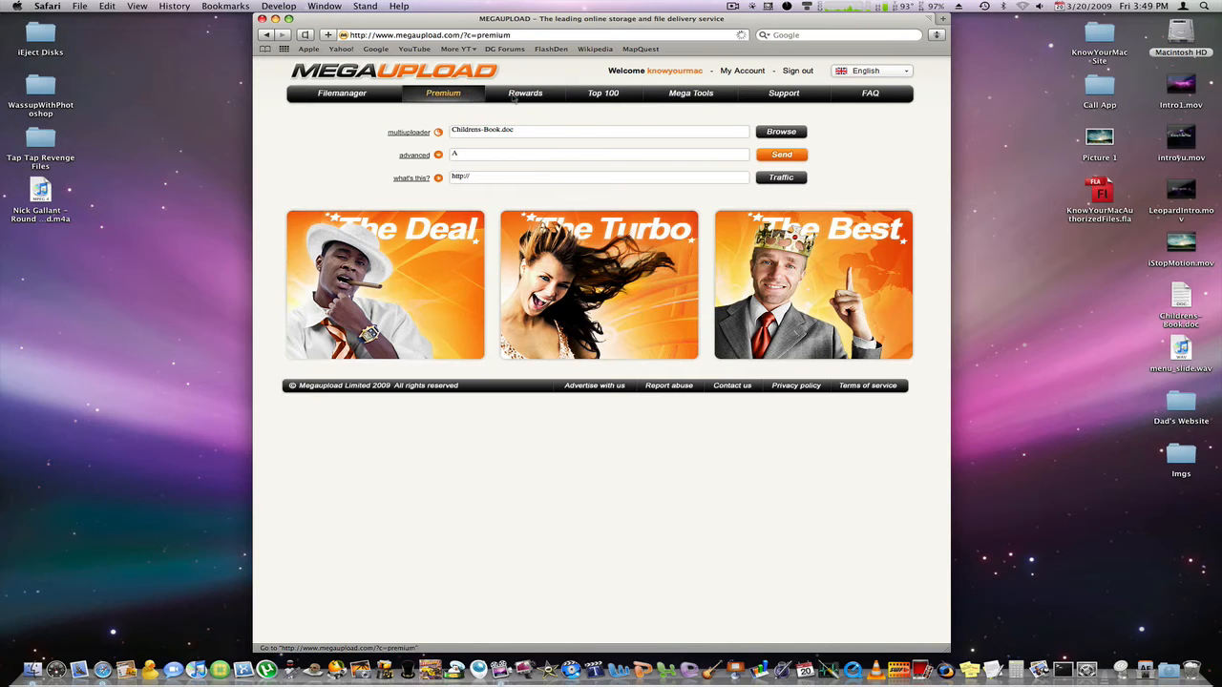
left_click(523, 93)
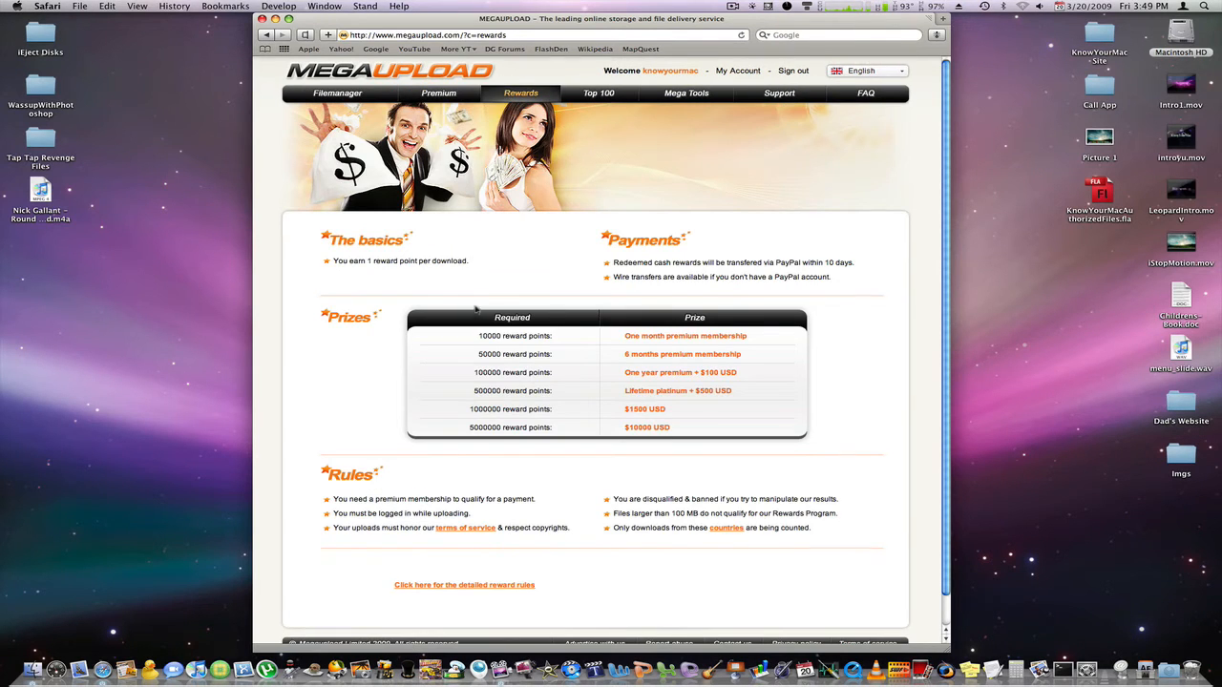
scroll("down", 3)
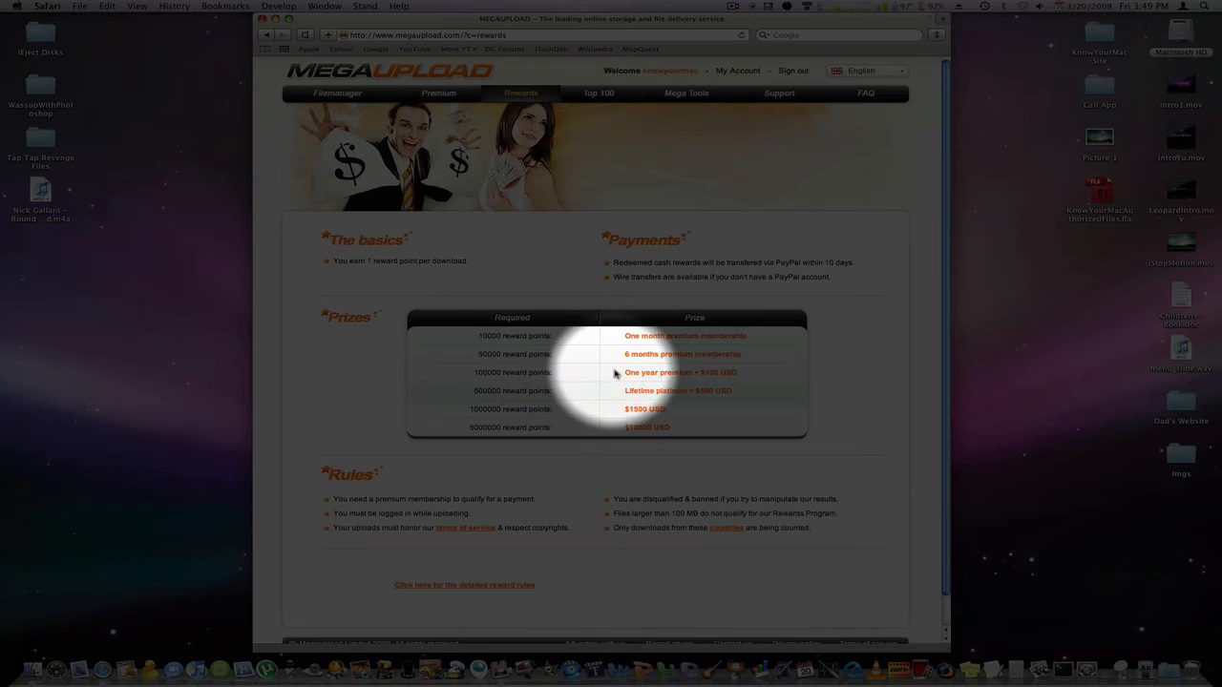
mouse_move(609, 394)
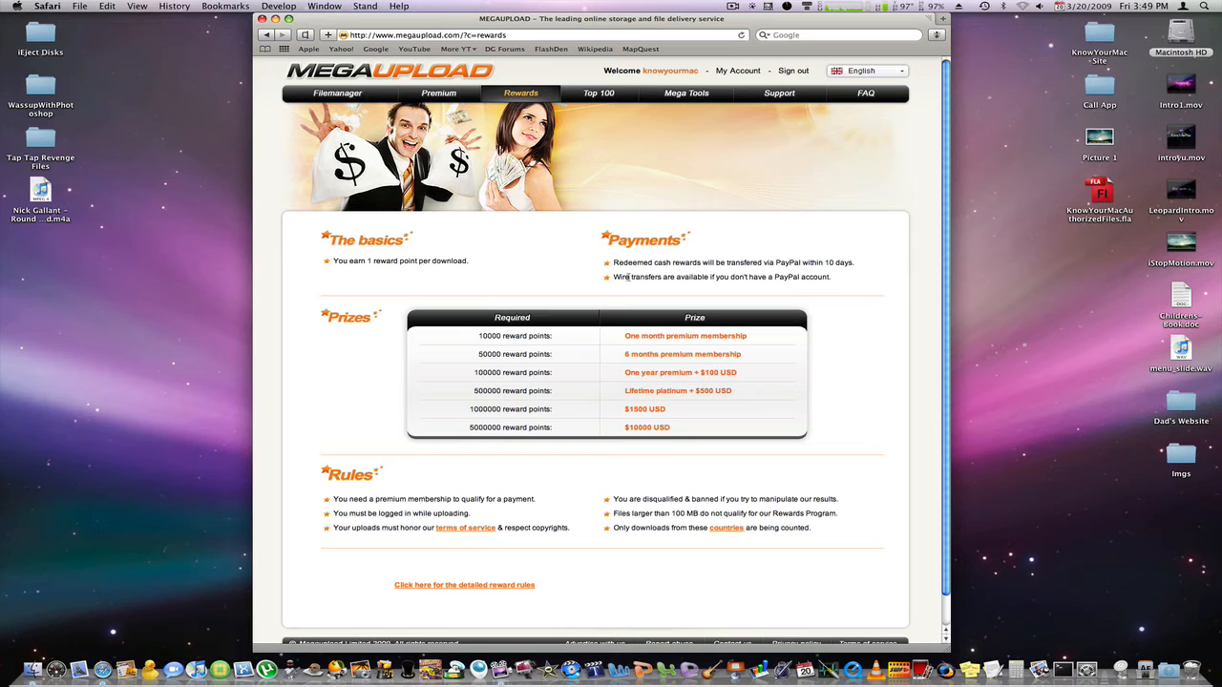
View My Account, then open Dock Images.zip's download page through the Filemanager
left_click(736, 70)
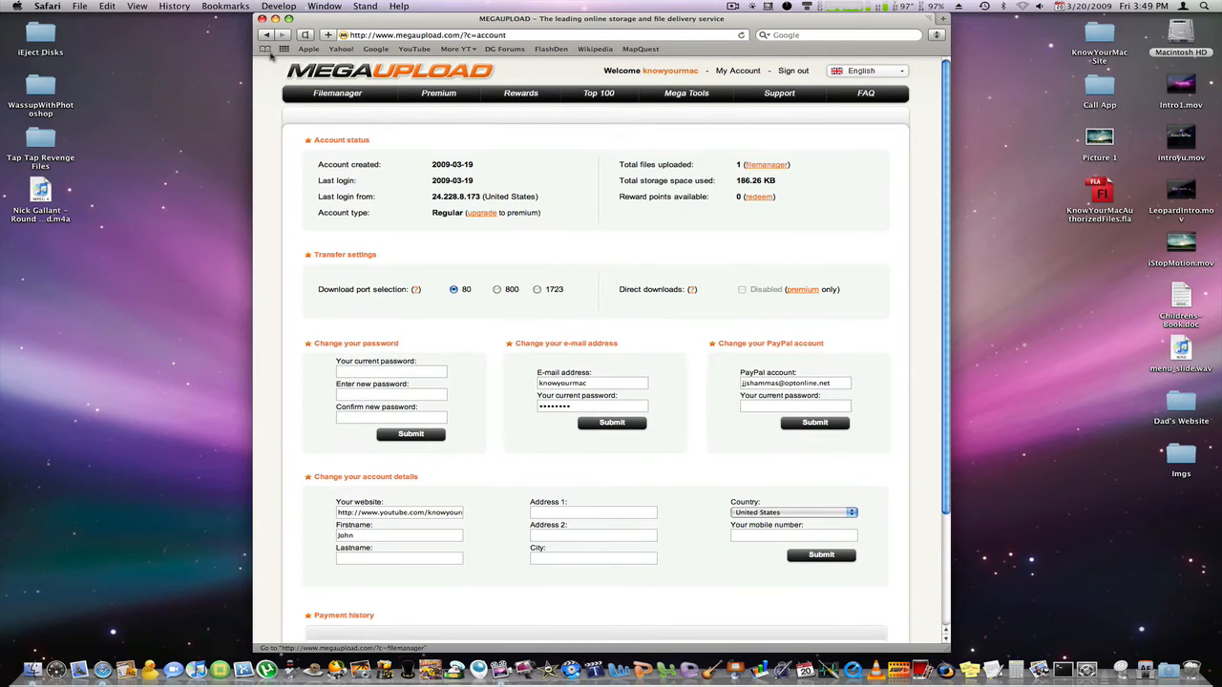
left_click(339, 93)
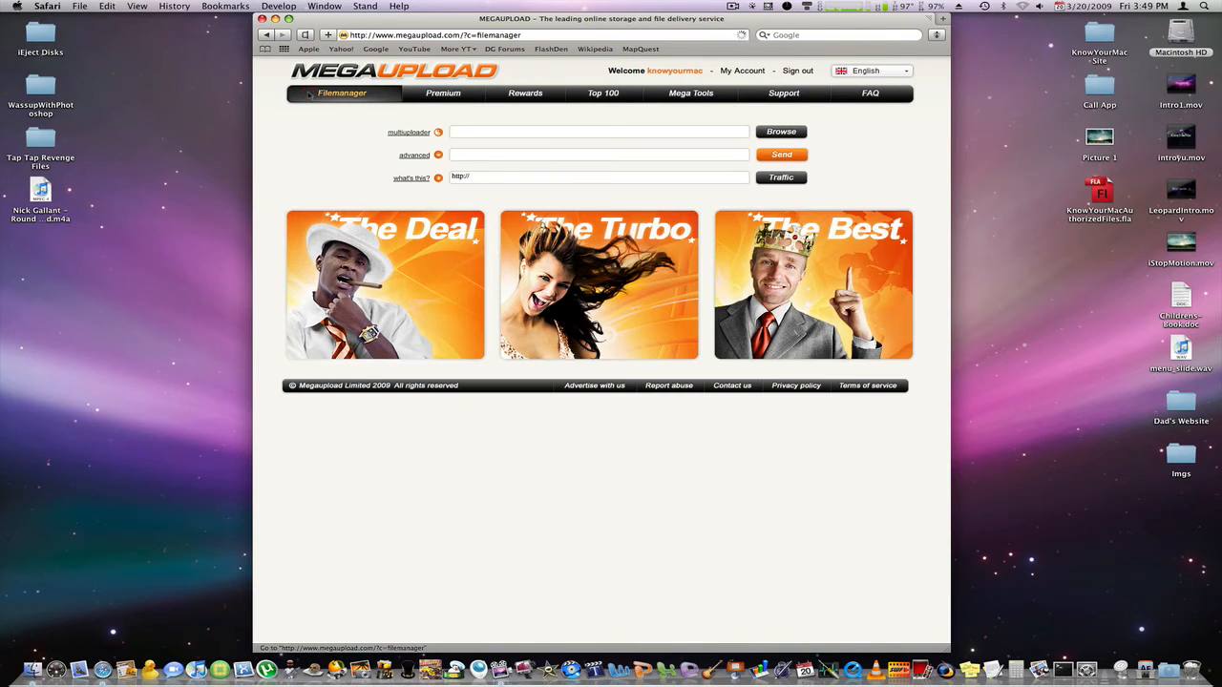
left_click(342, 92)
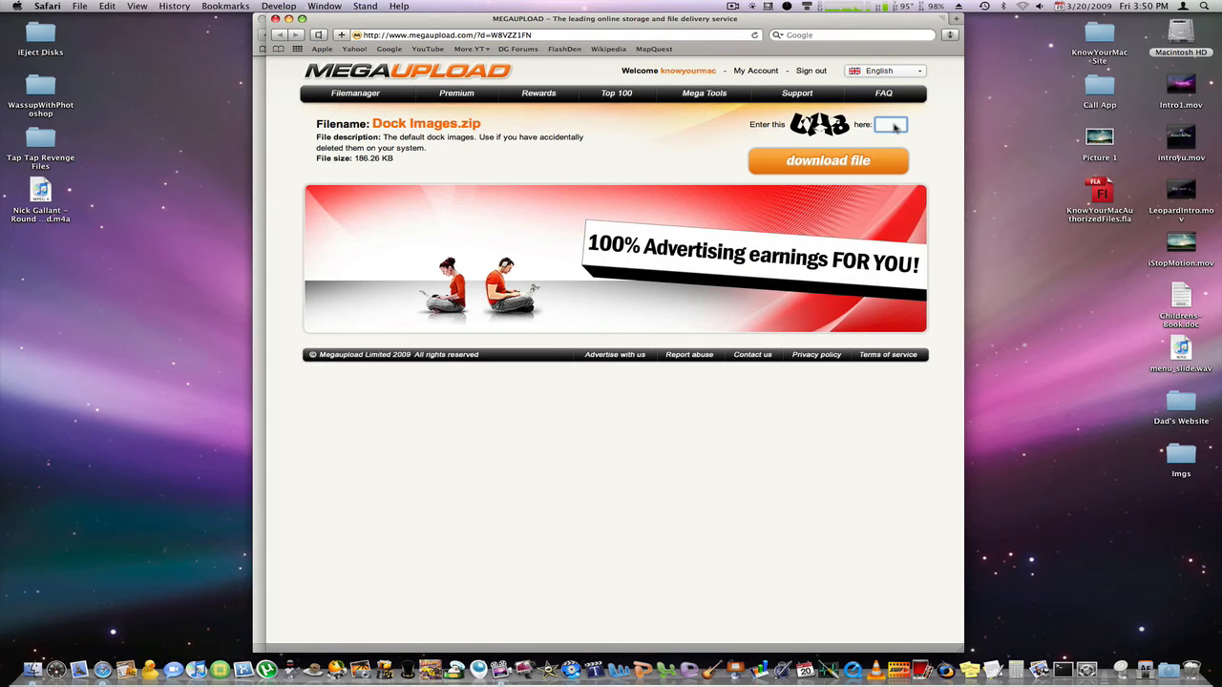
type("U4J8")
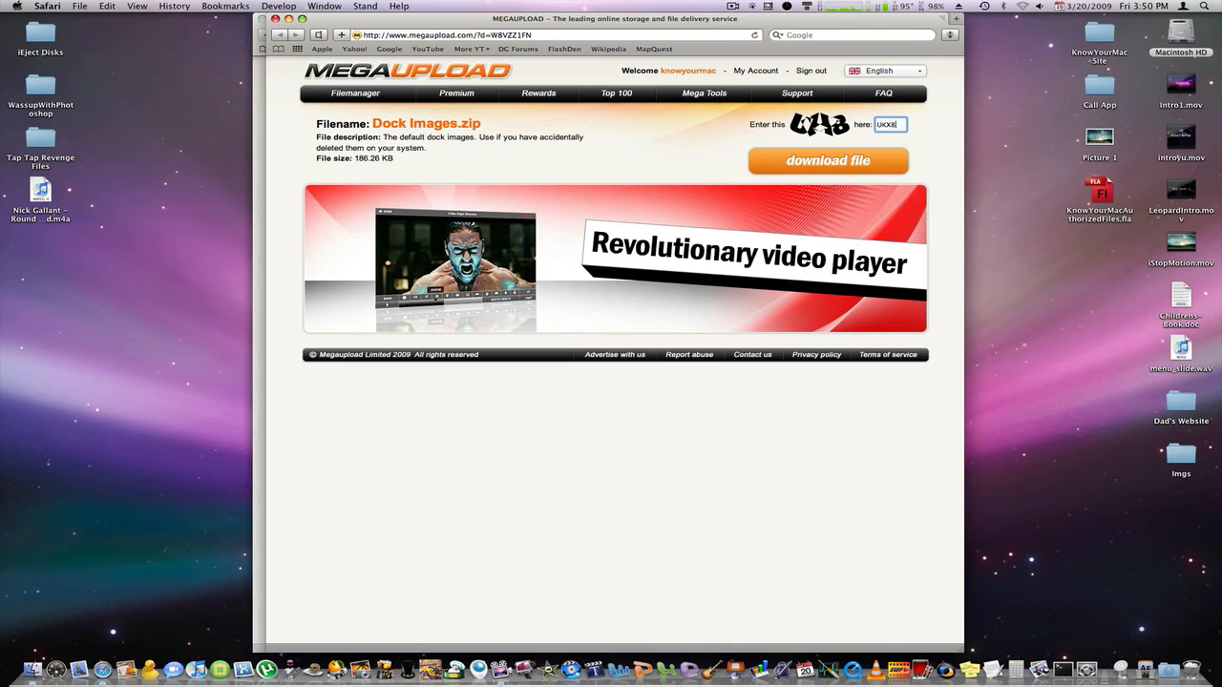
left_click(827, 160)
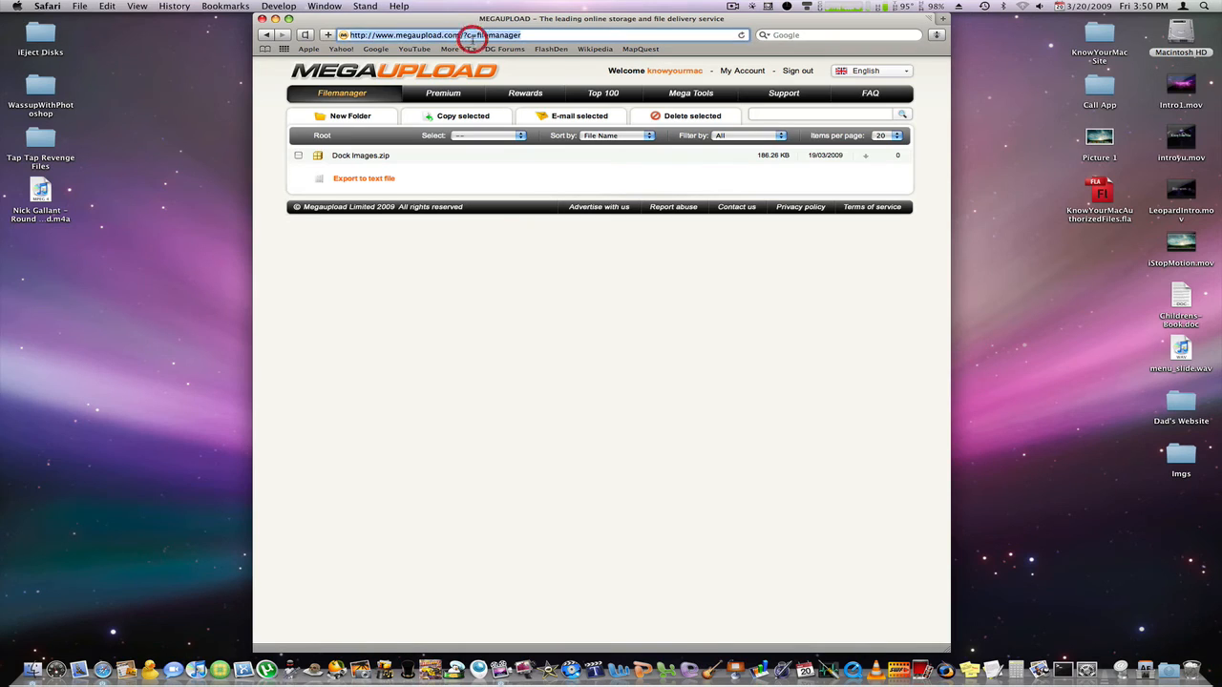
type("rapidshare.com/")
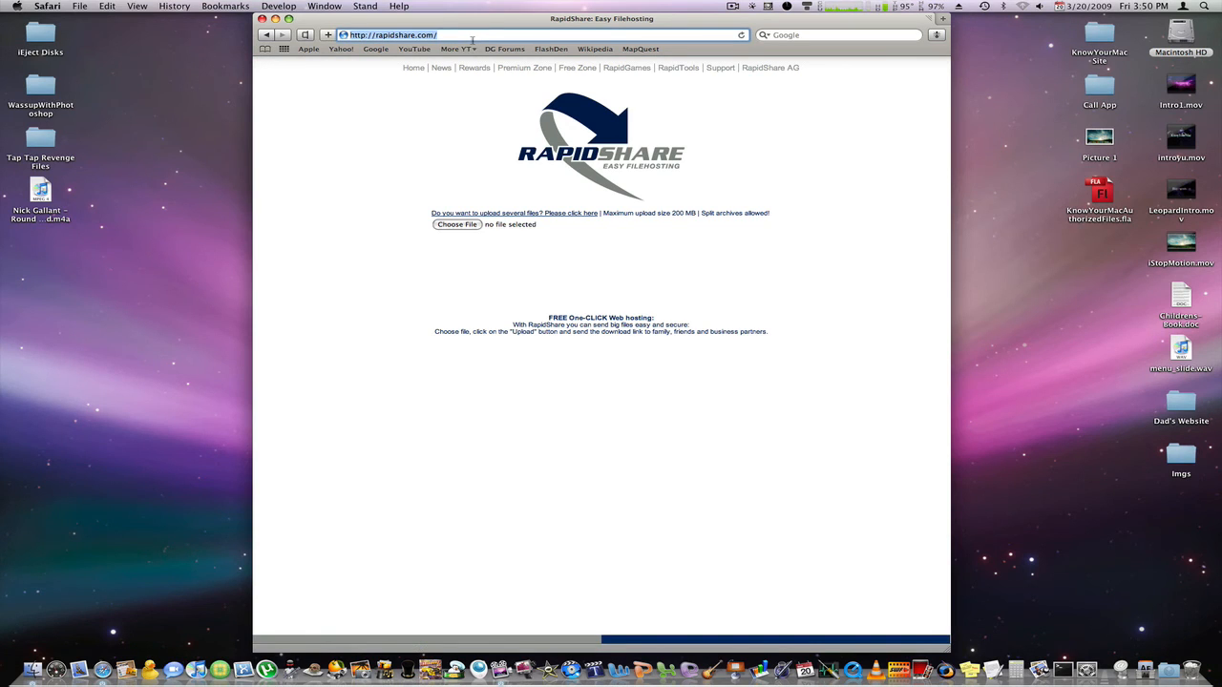
type("http://www.badongo.com/")
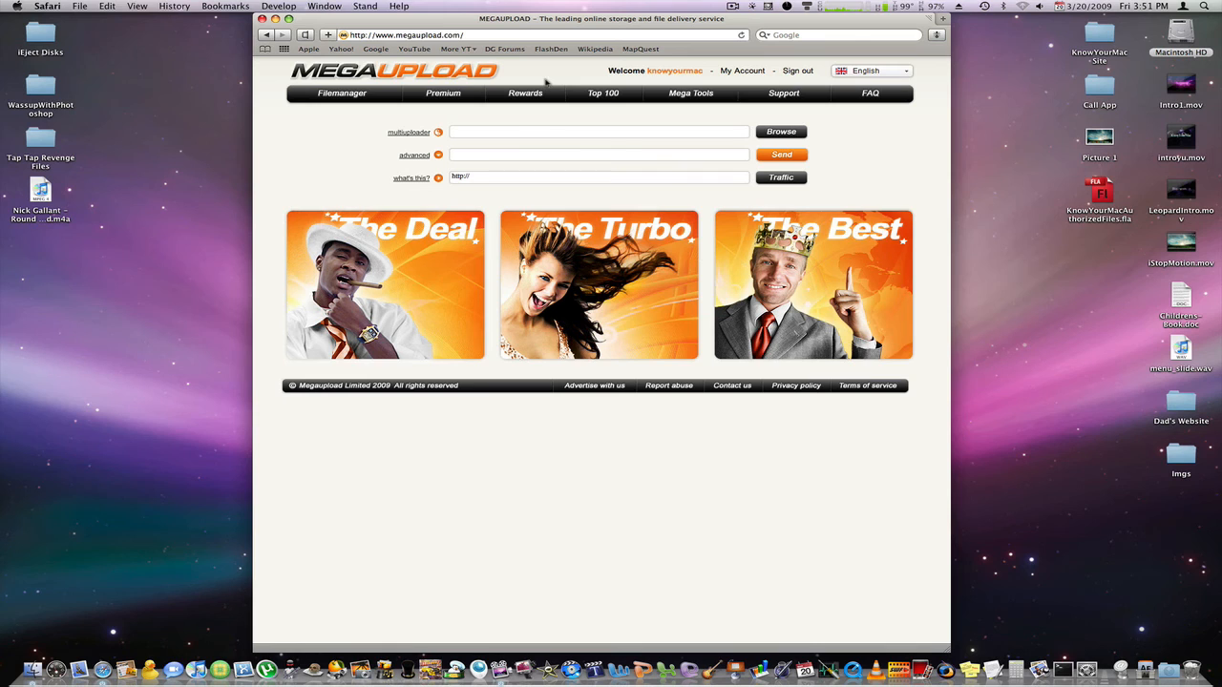
mouse_move(551, 70)
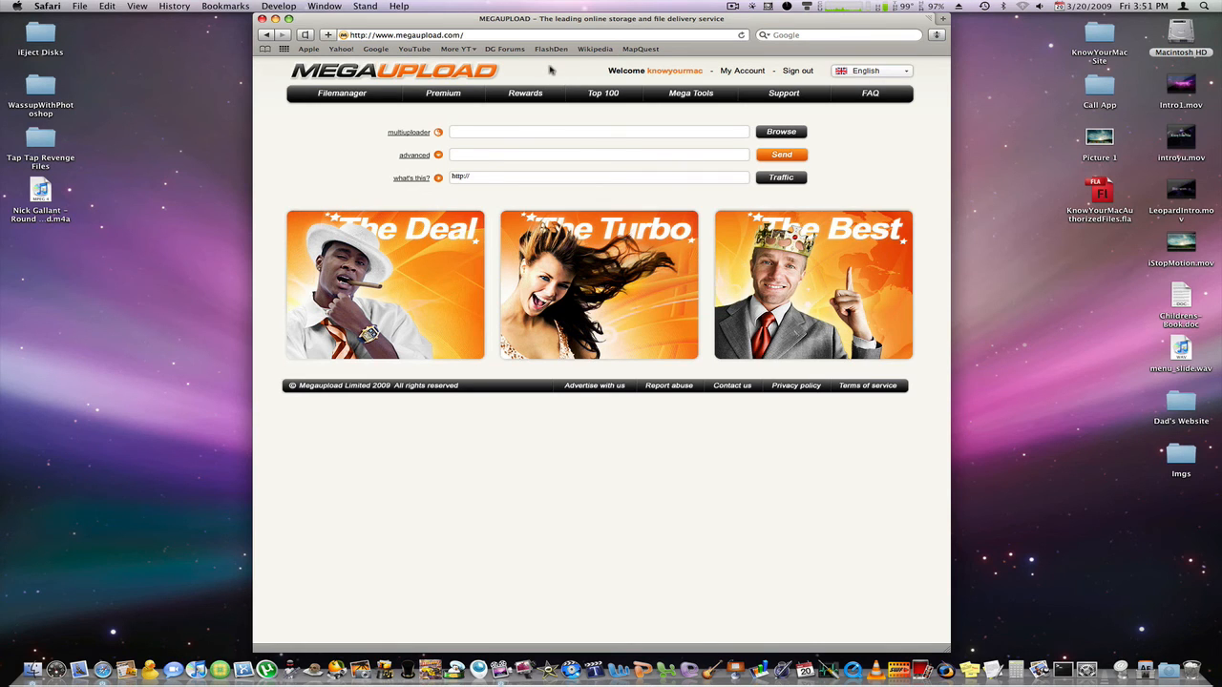
left_click(411, 48)
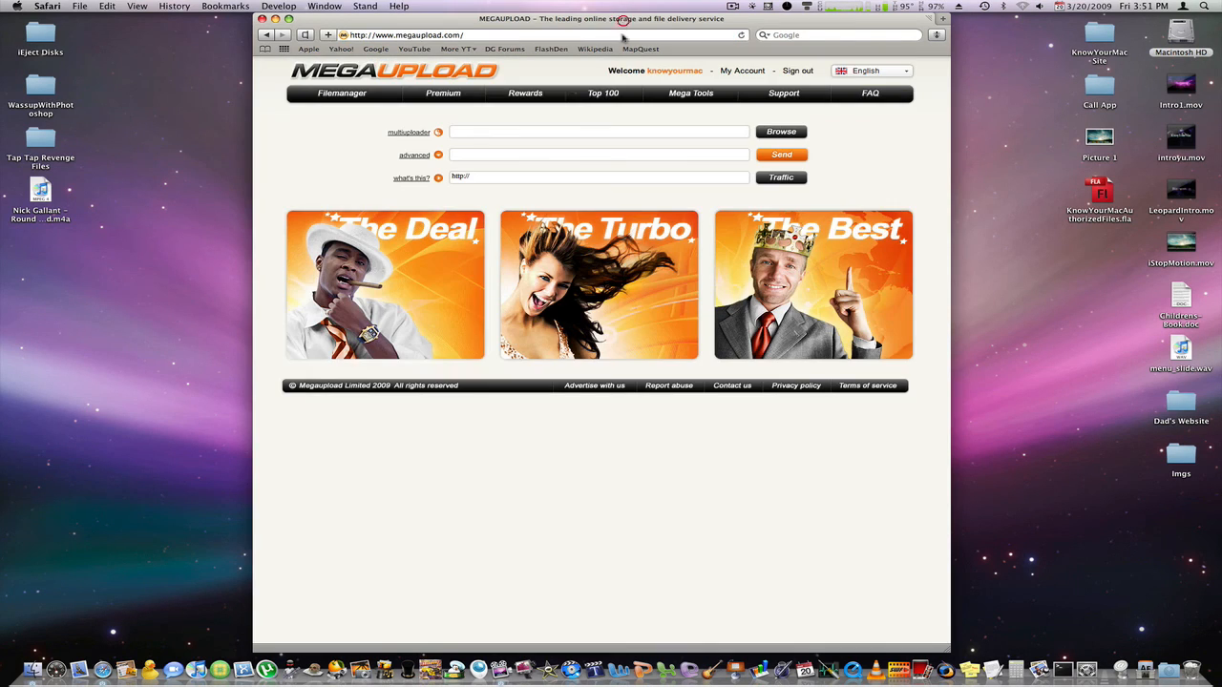
mouse_move(605, 93)
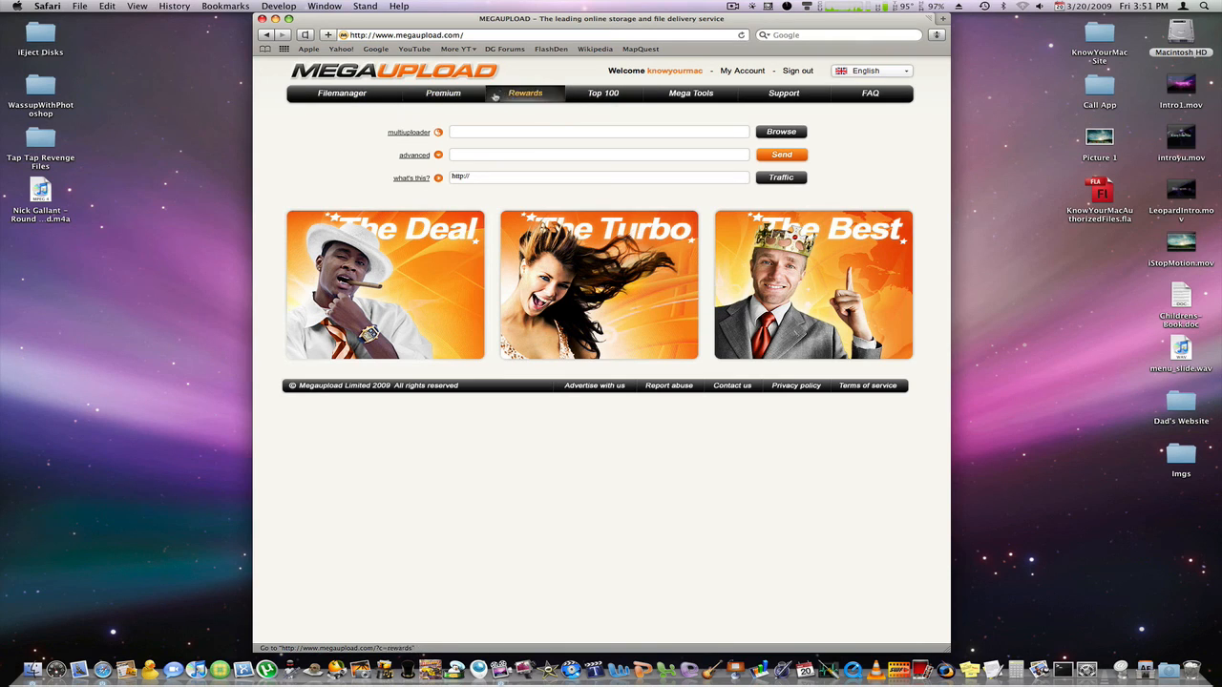
mouse_move(580, 122)
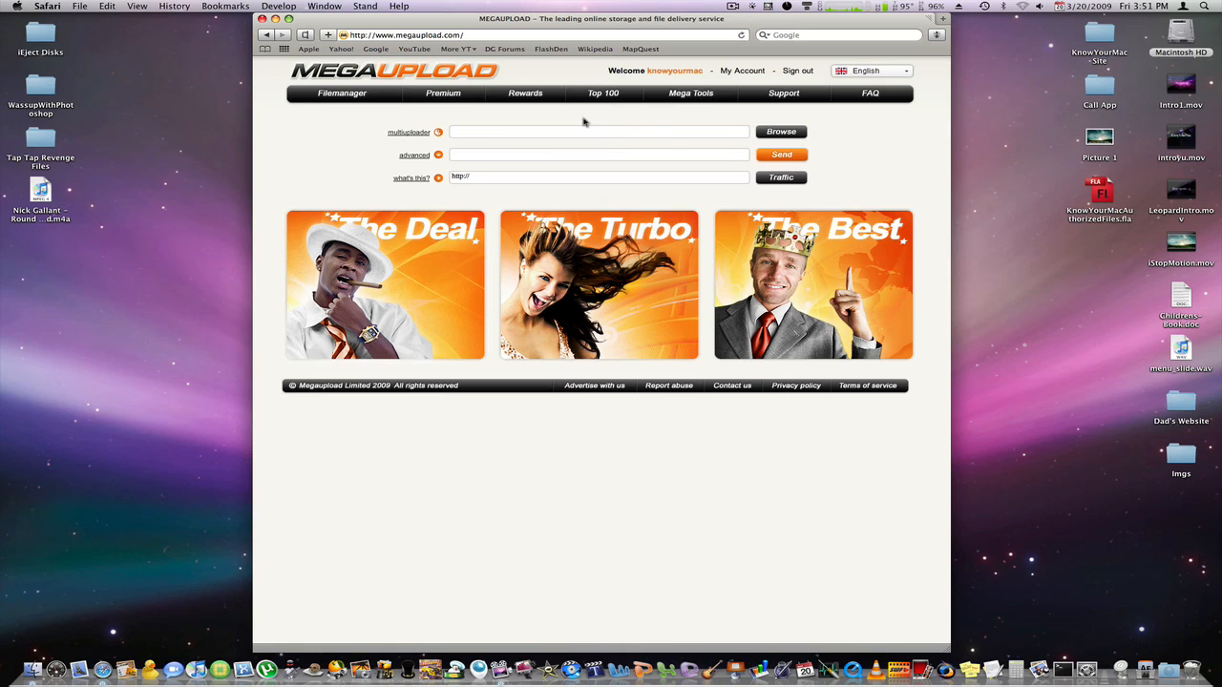
mouse_move(583, 60)
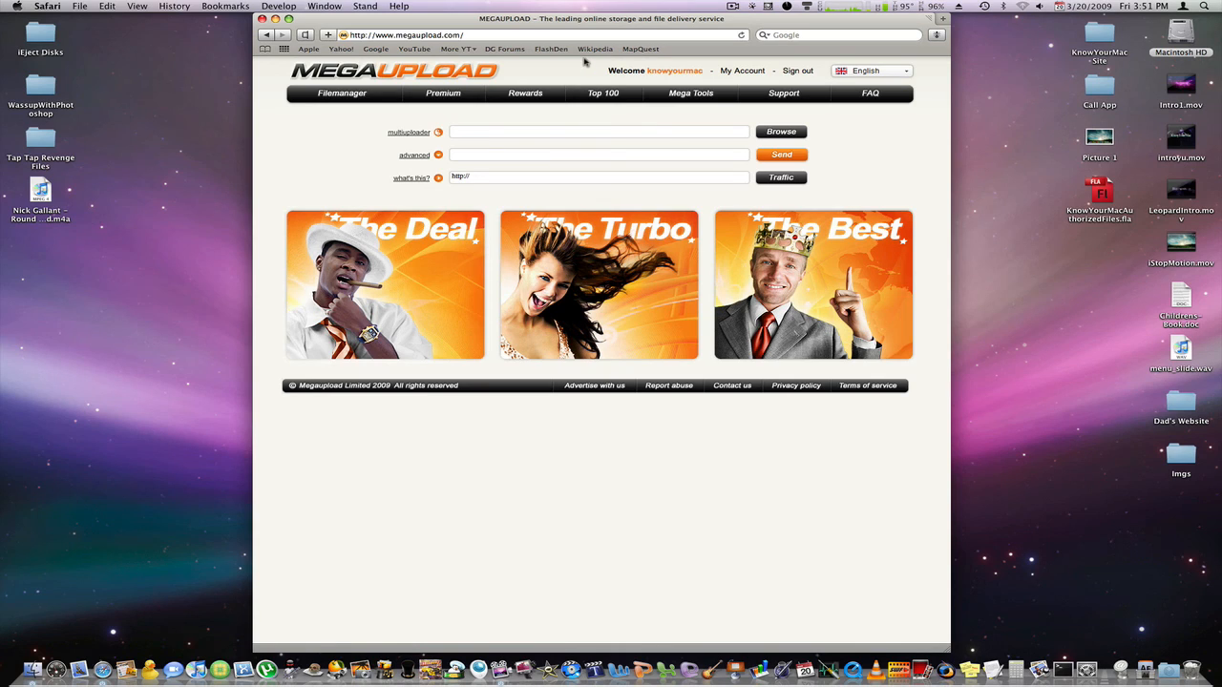